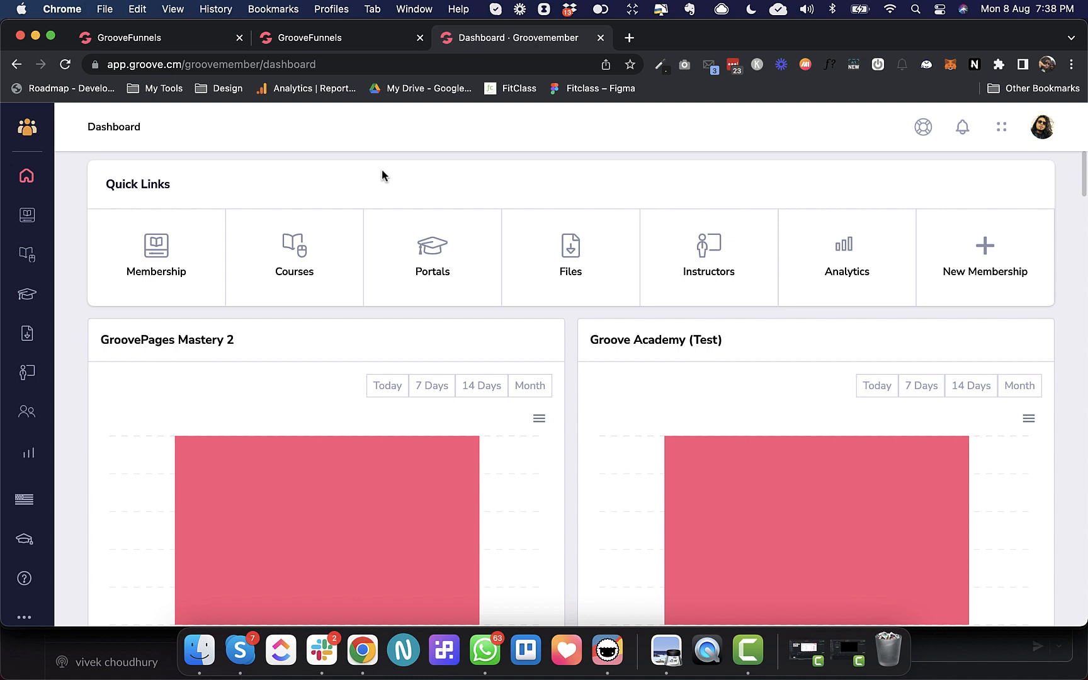
mouse_move(324, 150)
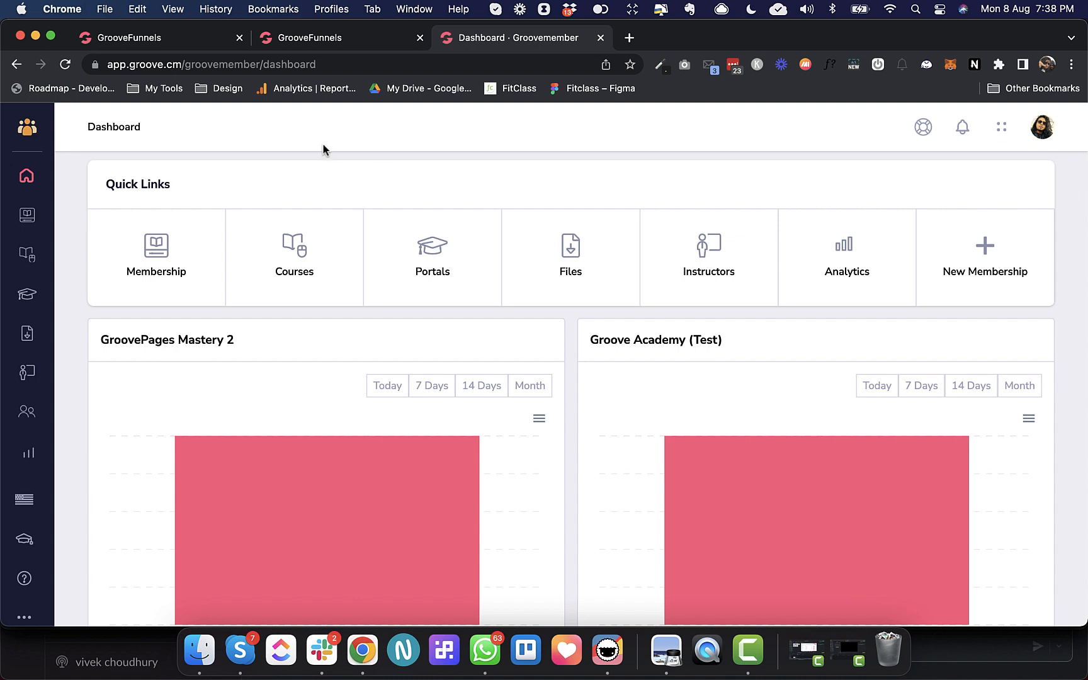
mouse_move(26, 412)
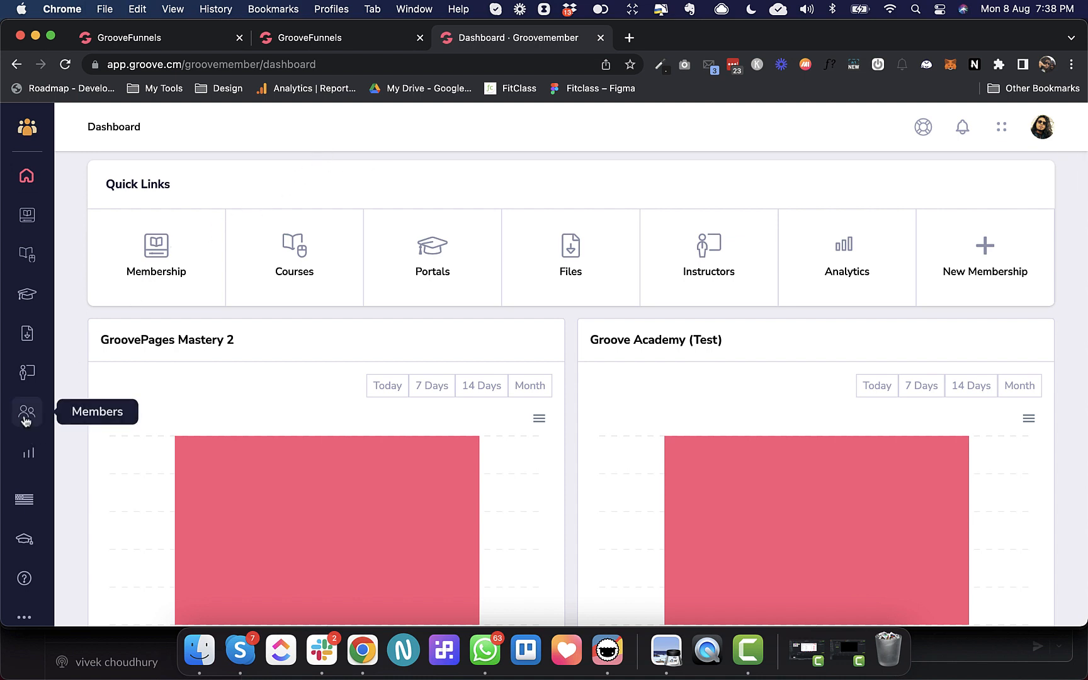
Step: View the members of GroovePages Mastery 2 and bring up the membership list
click(25, 413)
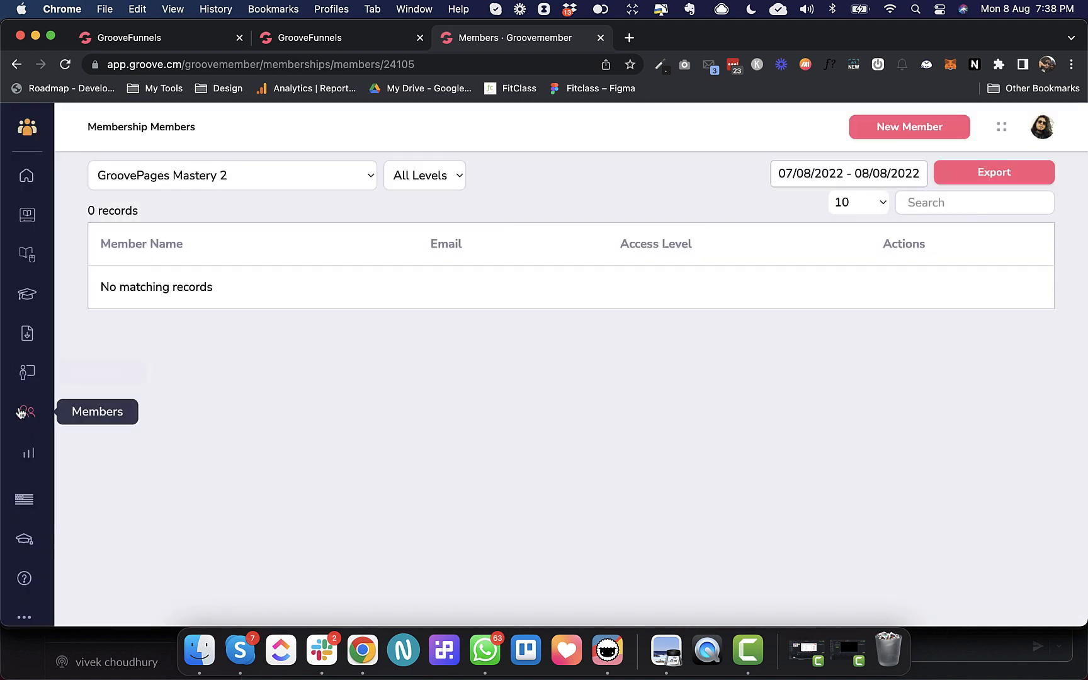
mouse_move(25, 413)
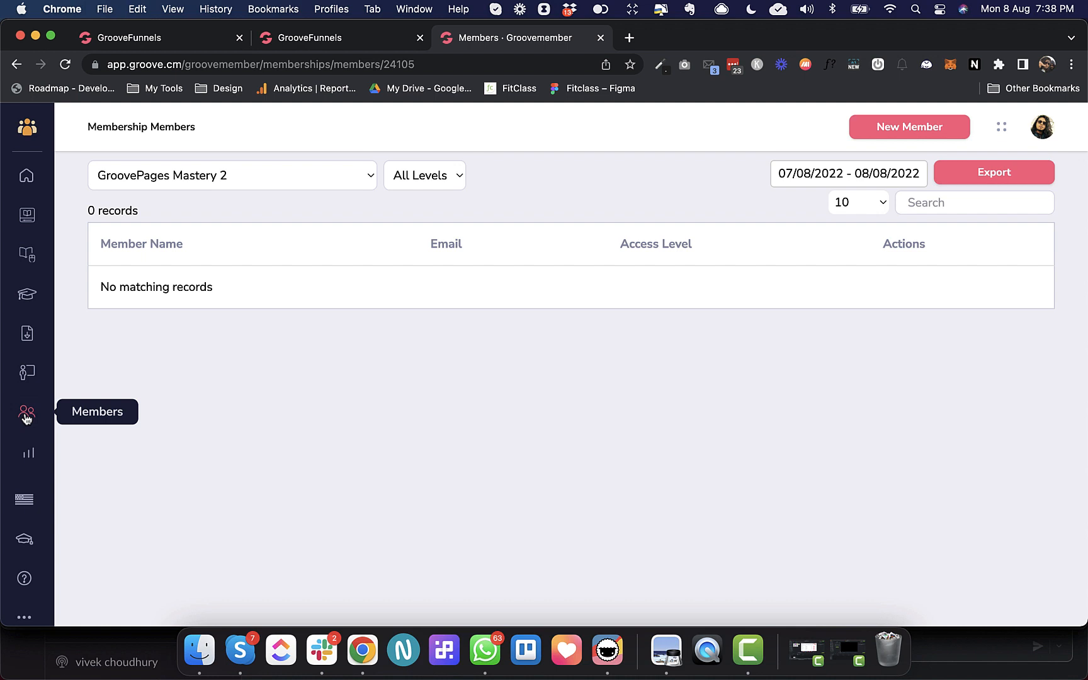
mouse_move(149, 310)
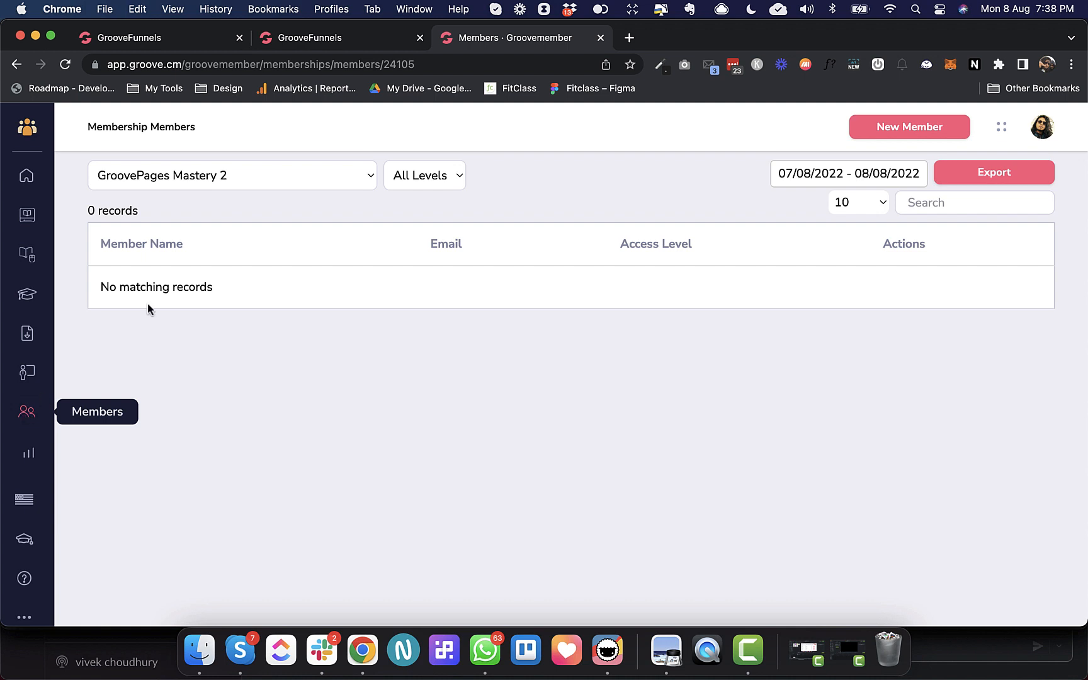
click(233, 175)
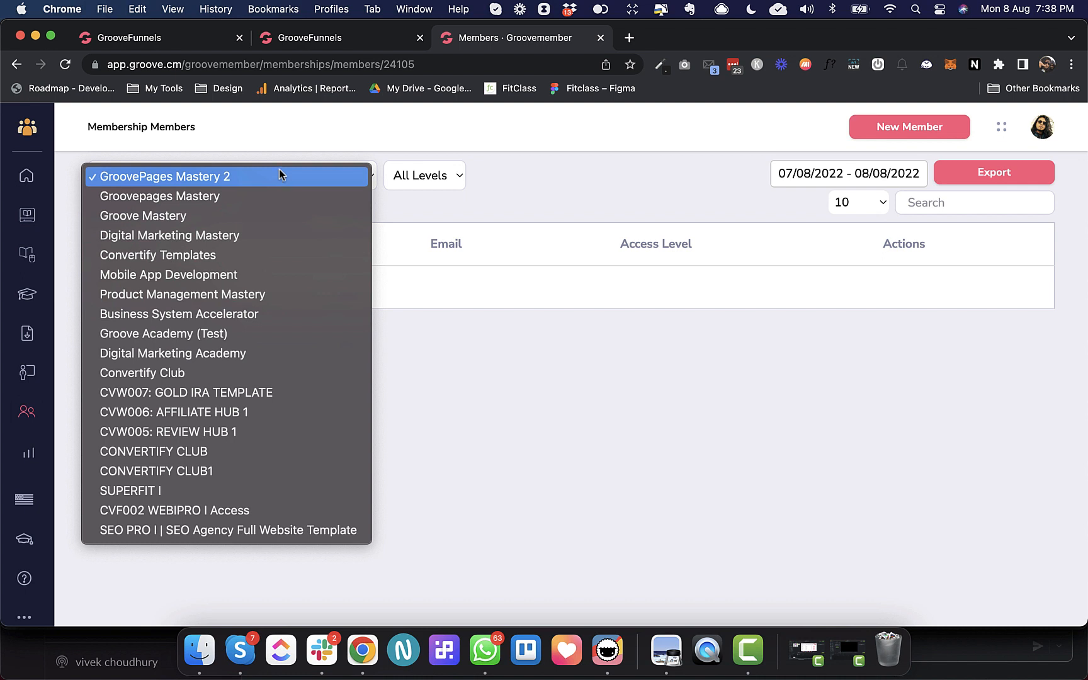
Step: Switch to Business System Accelerator's members with the date range set to All Time, listing 21 records
click(162, 178)
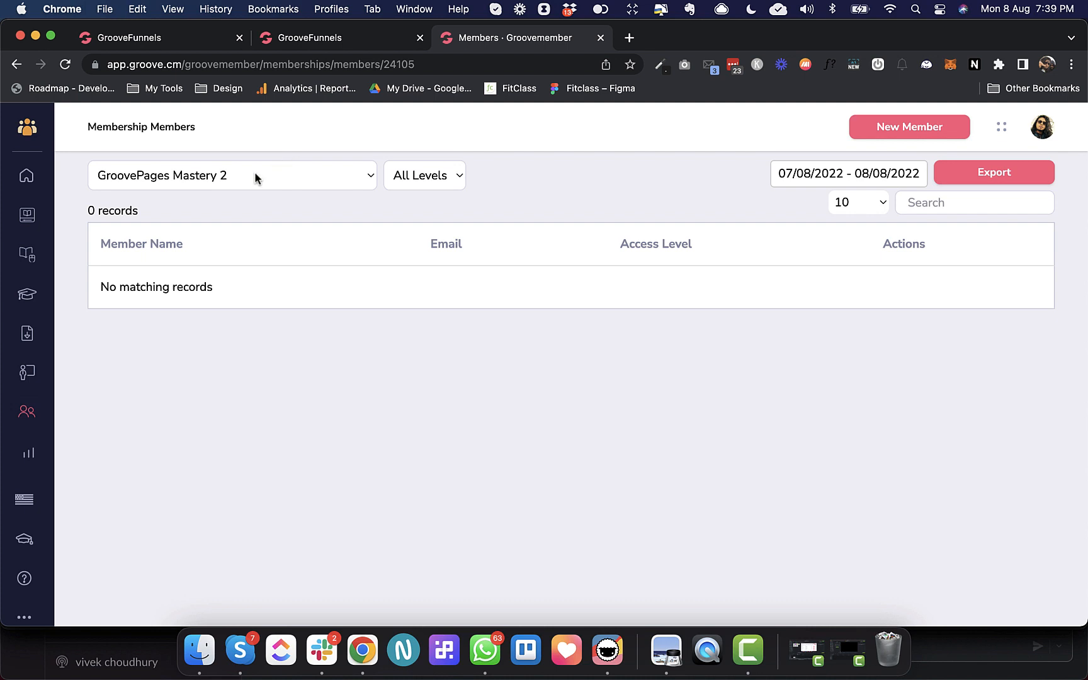
mouse_move(28, 412)
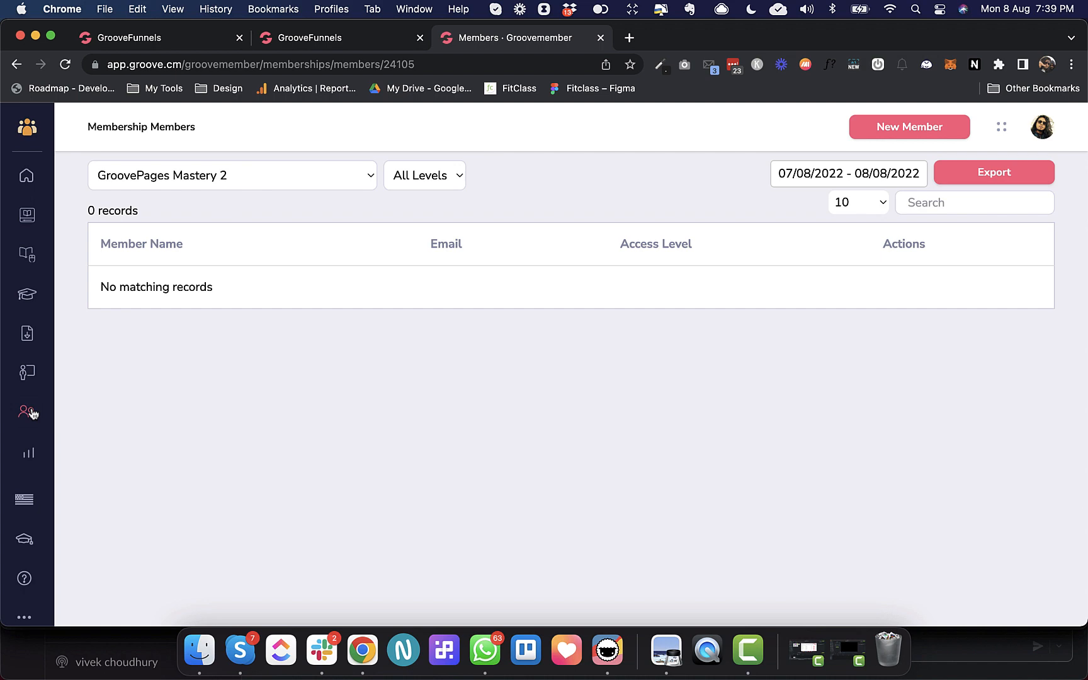
click(232, 175)
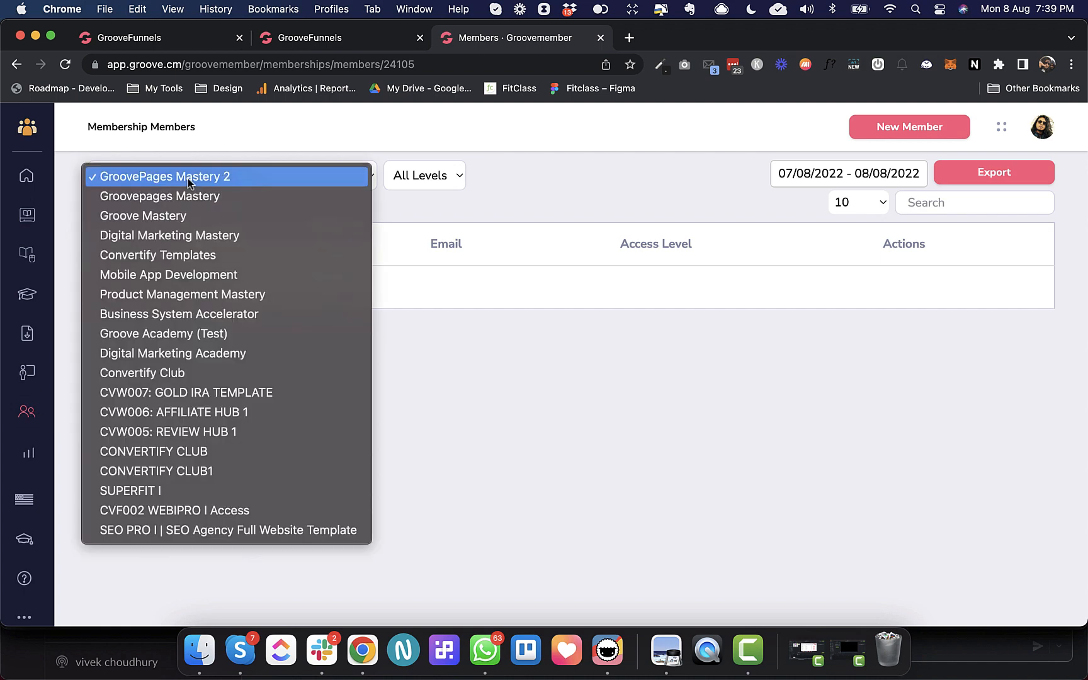
mouse_move(178, 314)
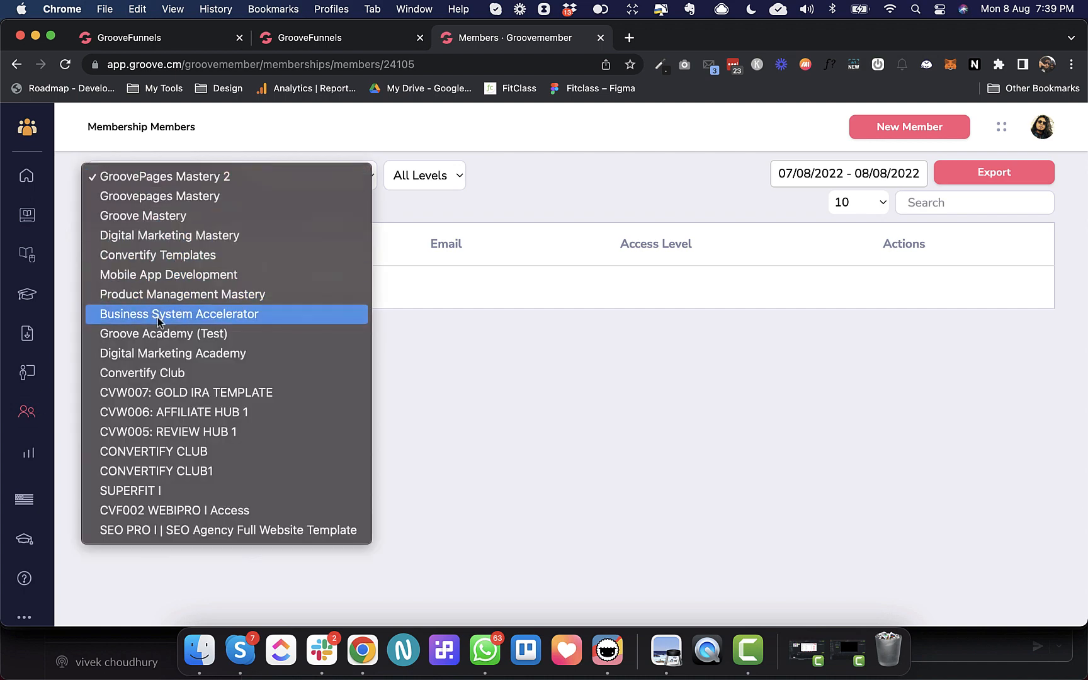
click(178, 313)
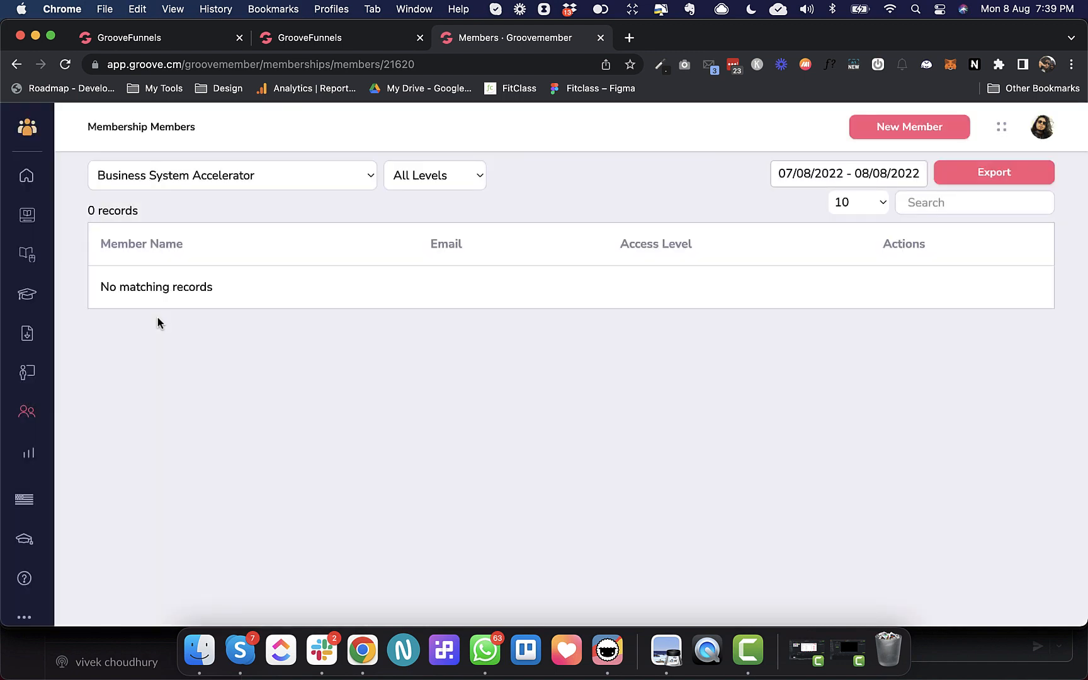
click(848, 173)
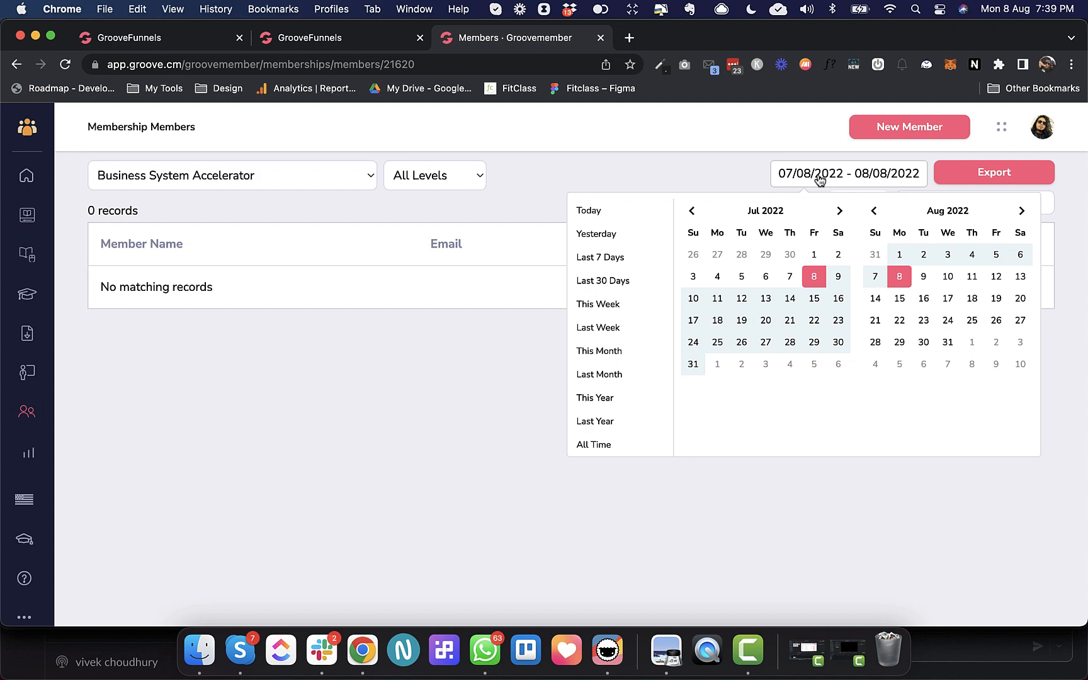
click(593, 445)
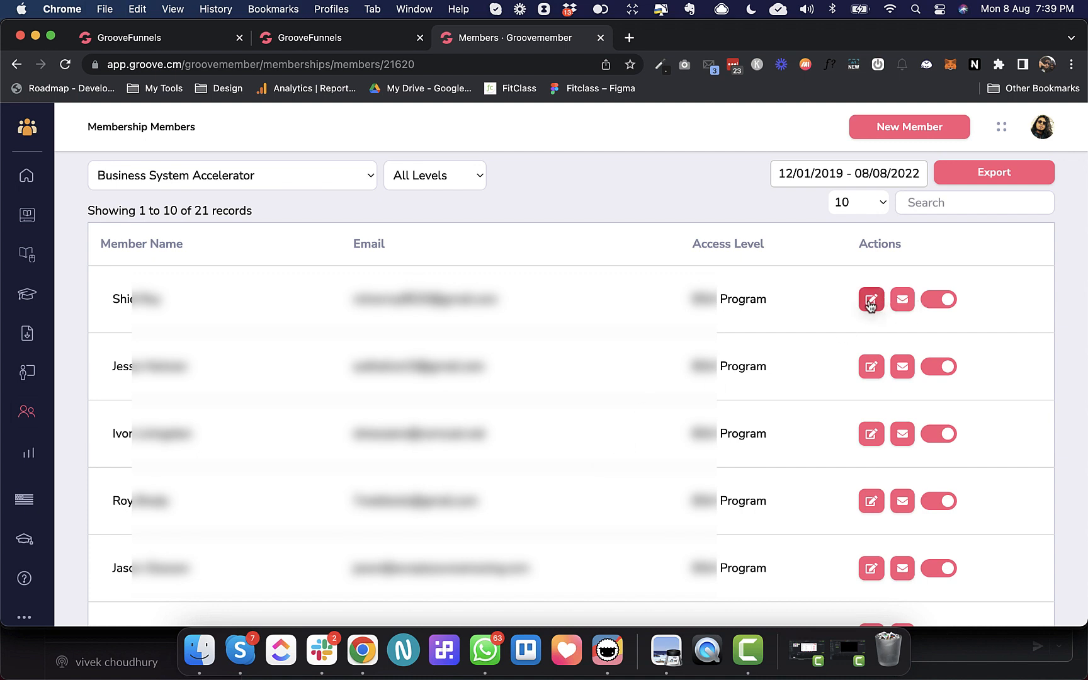
Step: Inspect the first member's edit form, dismiss it unchanged, and bring up the member's extra actions
click(872, 298)
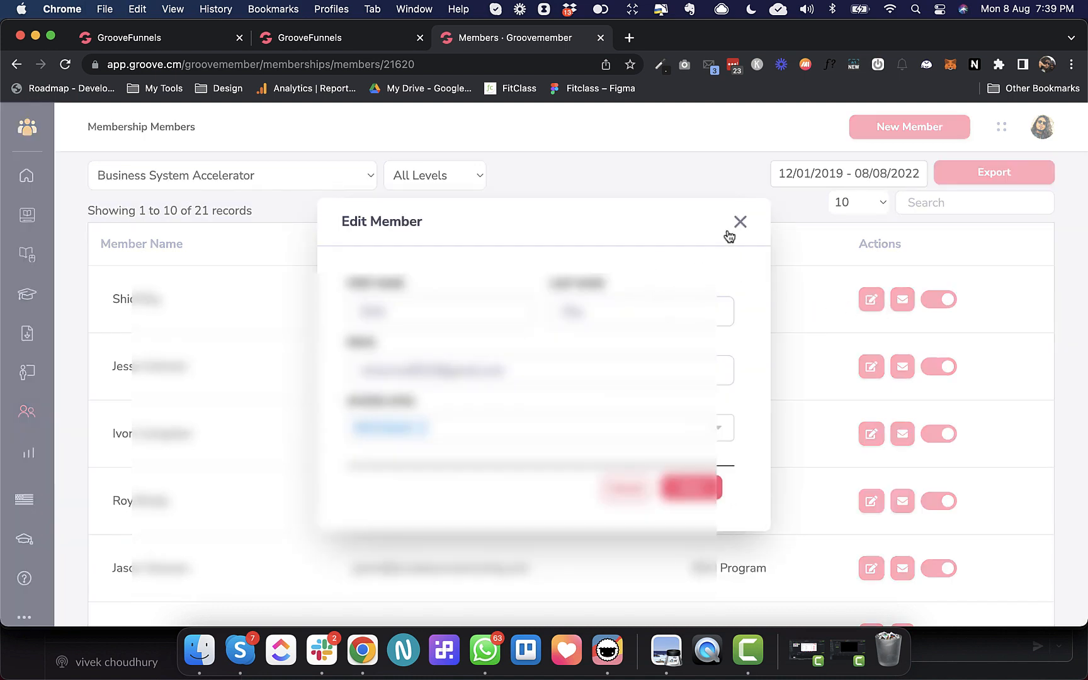
click(739, 222)
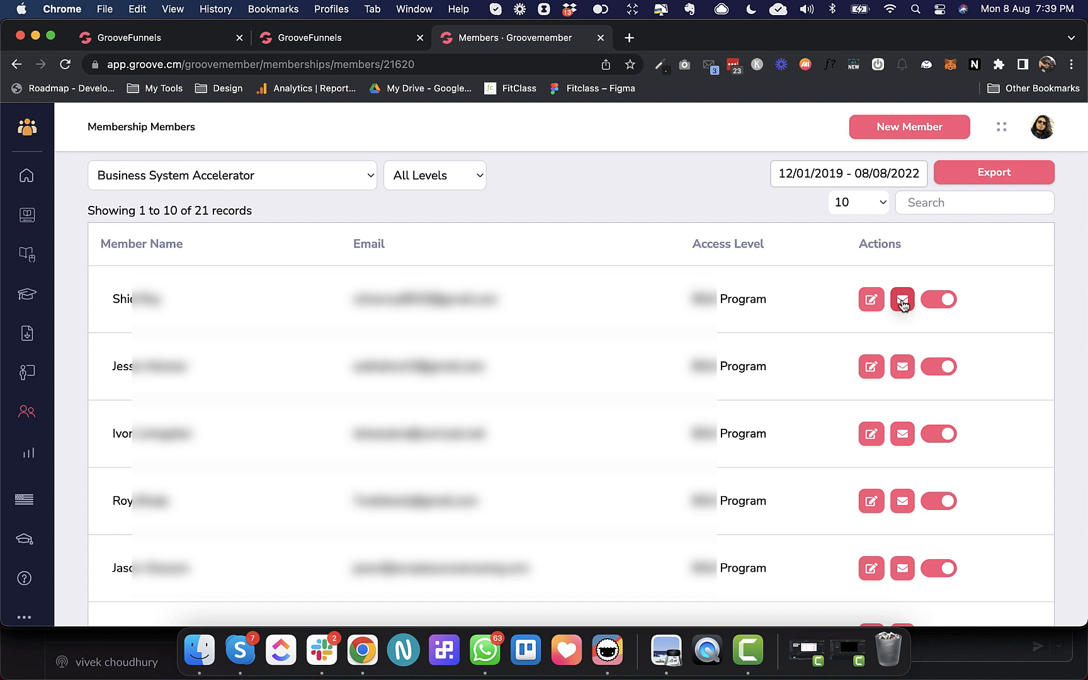
click(902, 298)
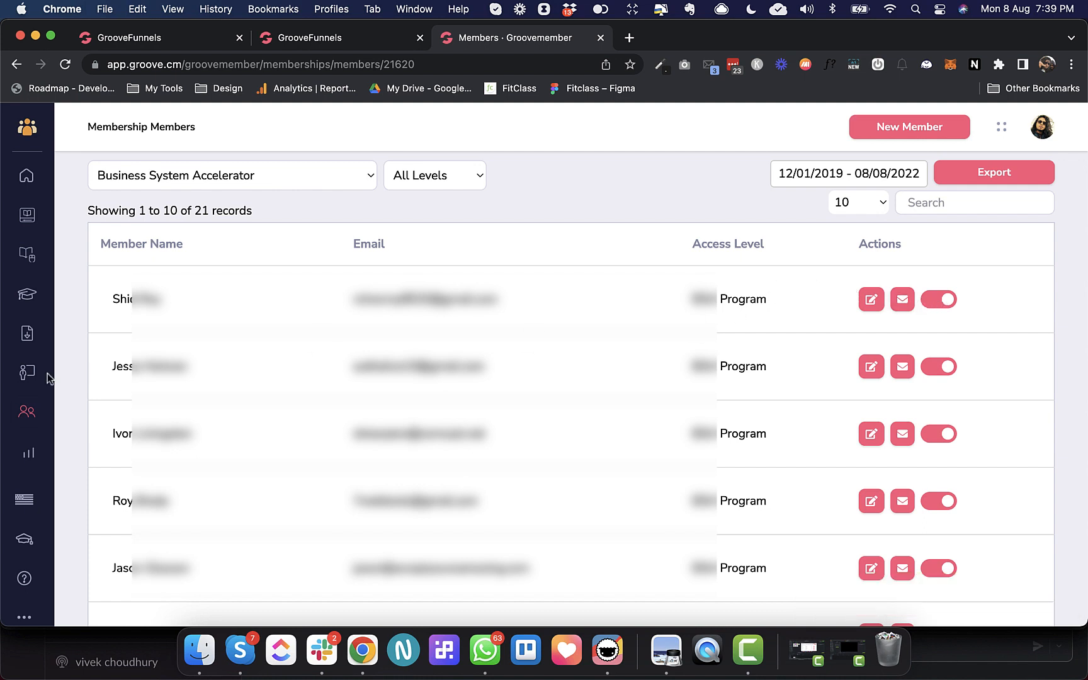
mouse_move(26, 411)
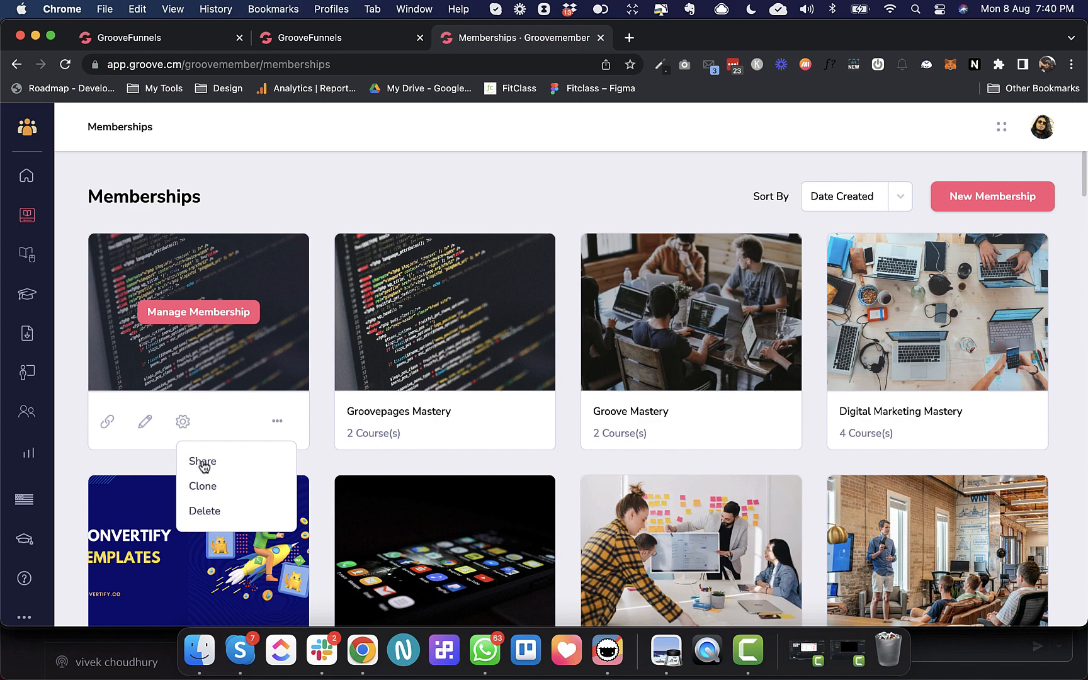
Step: Generate a new share link for GroovePages Mastery 2 and copy it
click(202, 461)
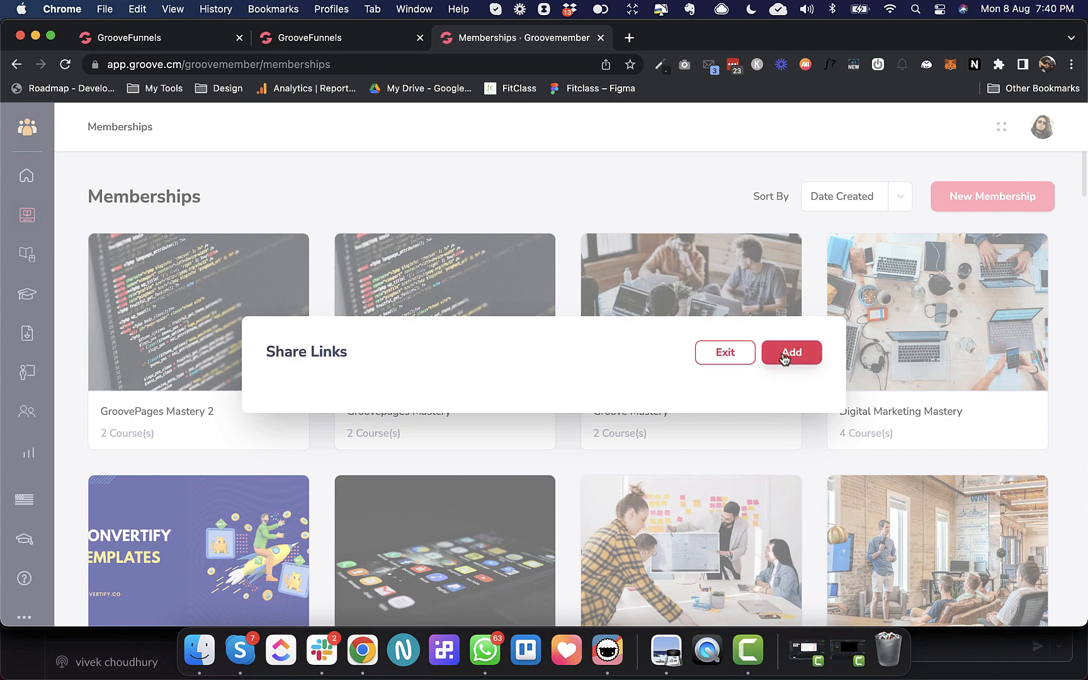
click(791, 353)
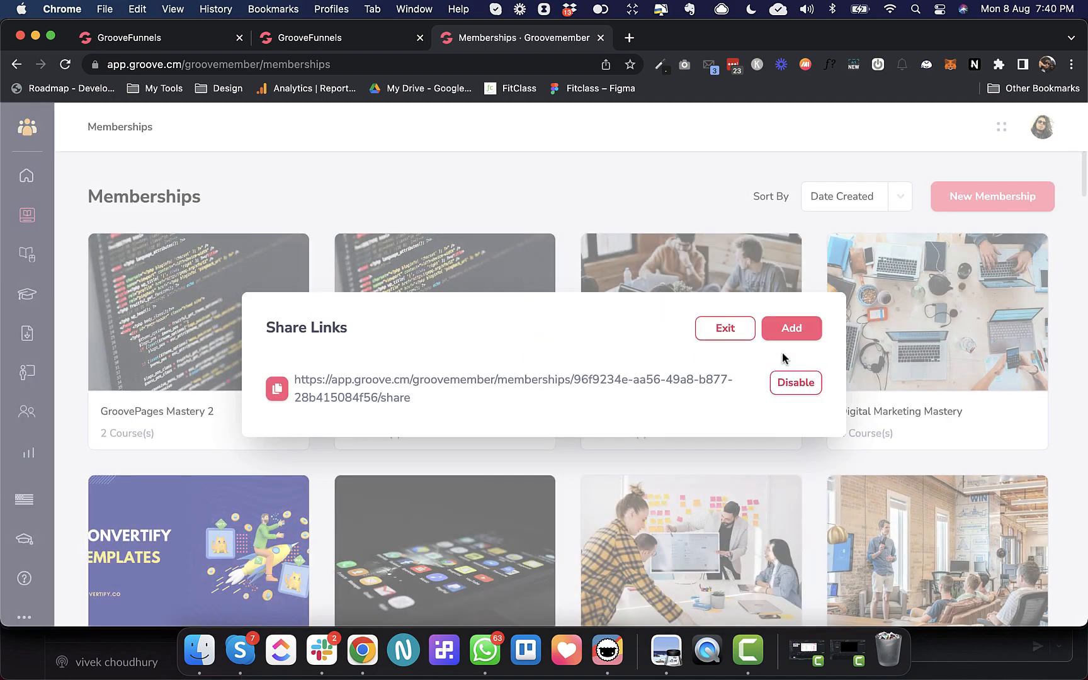
click(276, 388)
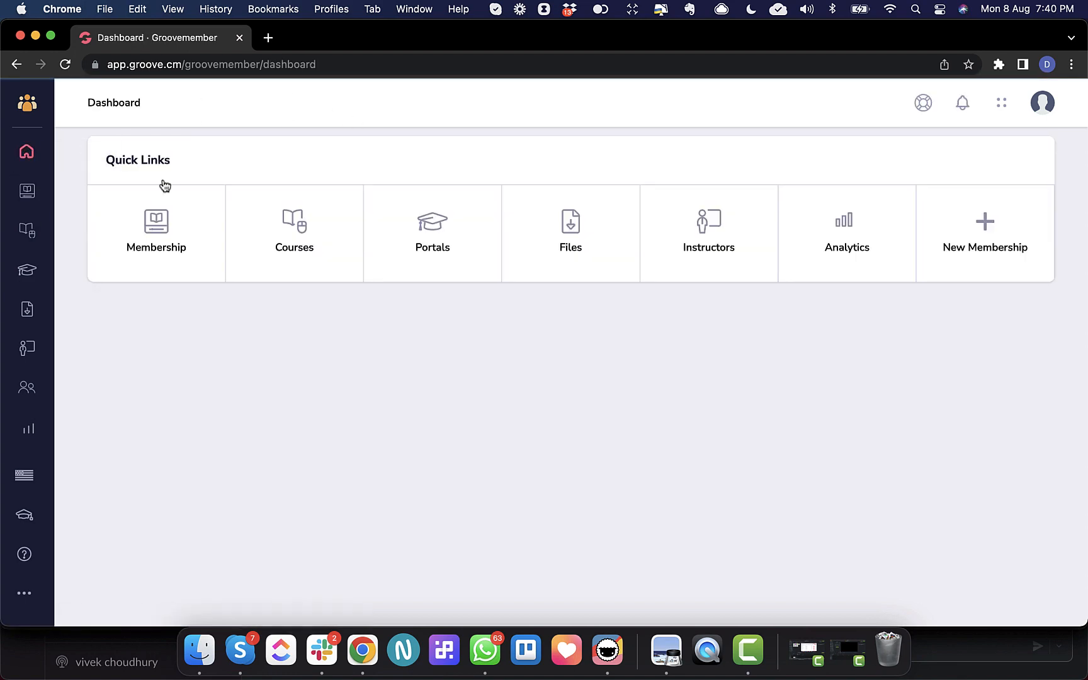
Step: Load the copied share link in a new tab of the second account's browser
click(155, 233)
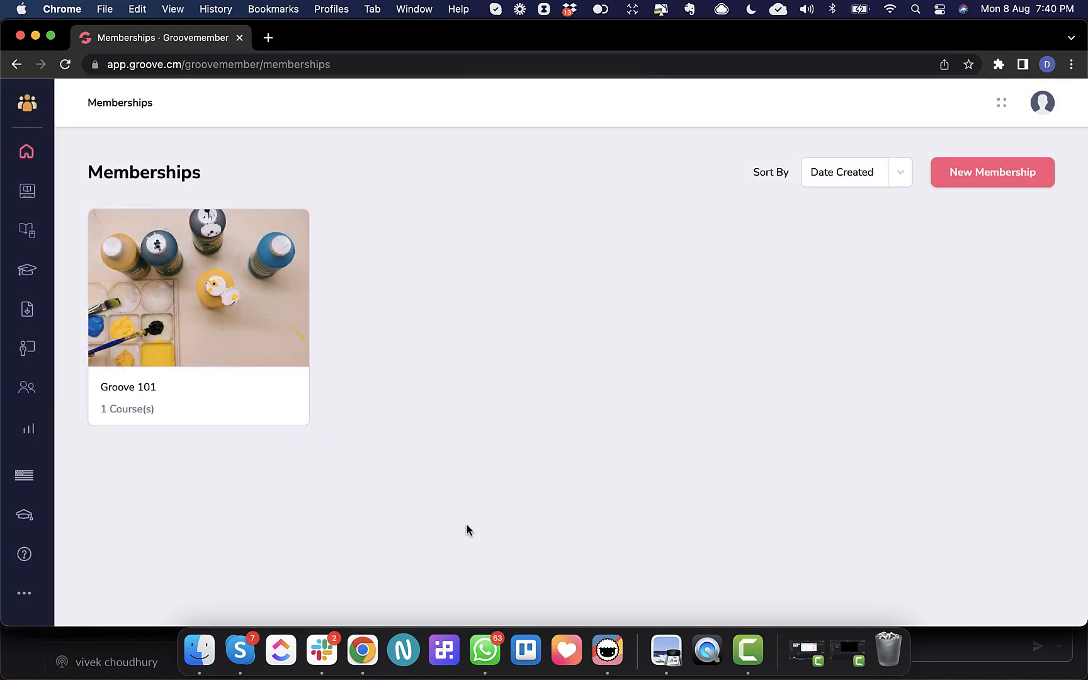
click(268, 37)
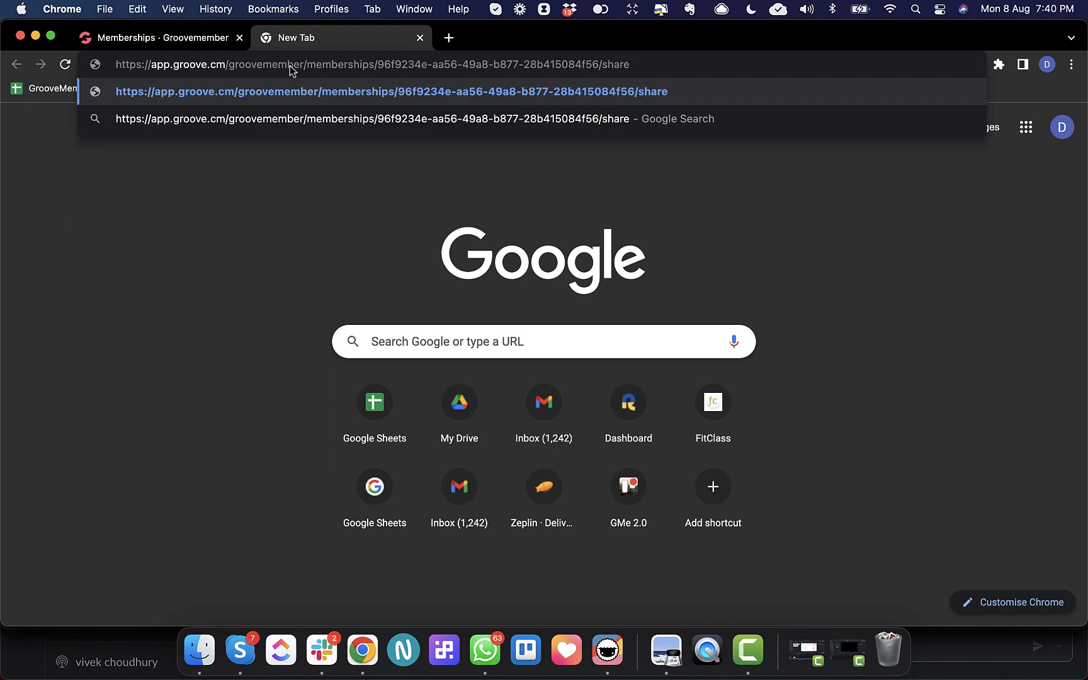
key(Enter)
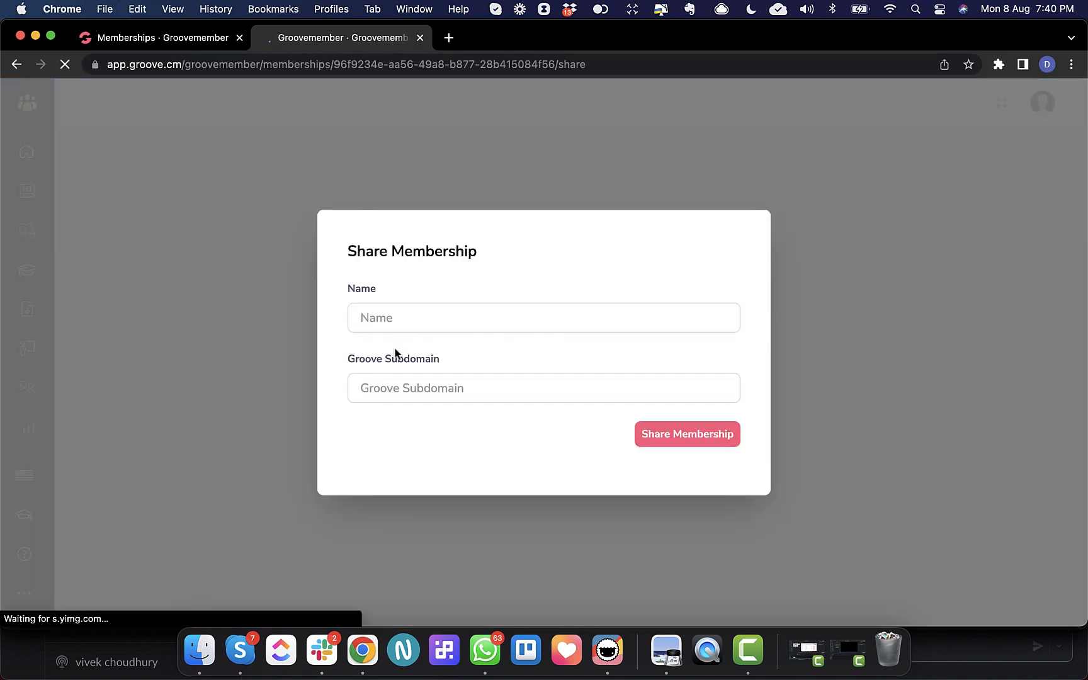
click(542, 317)
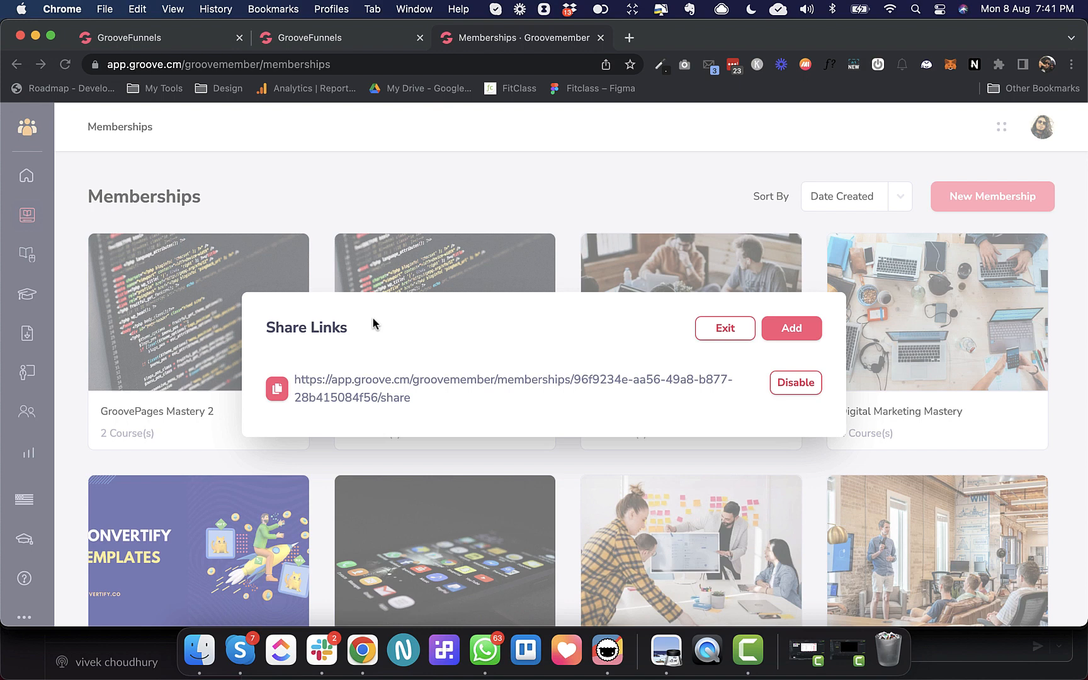
Step: Share the GroovePages Mastery membership into subdomain gpmastery1
click(791, 328)
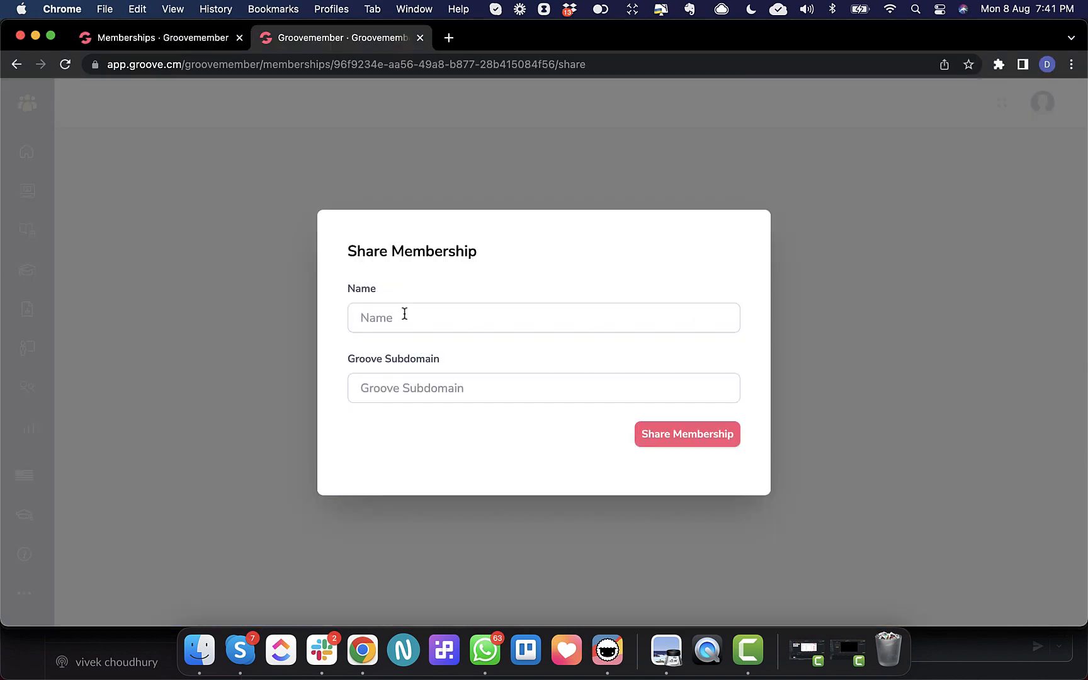
text(GroovePages Mastery)
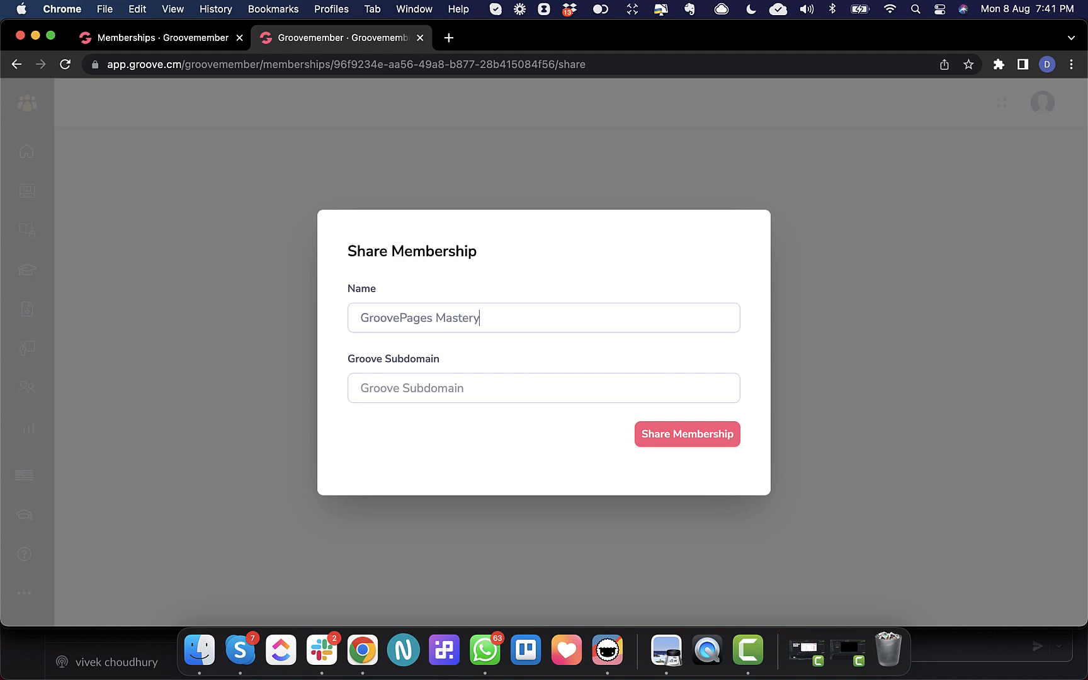
text(gpmastery1)
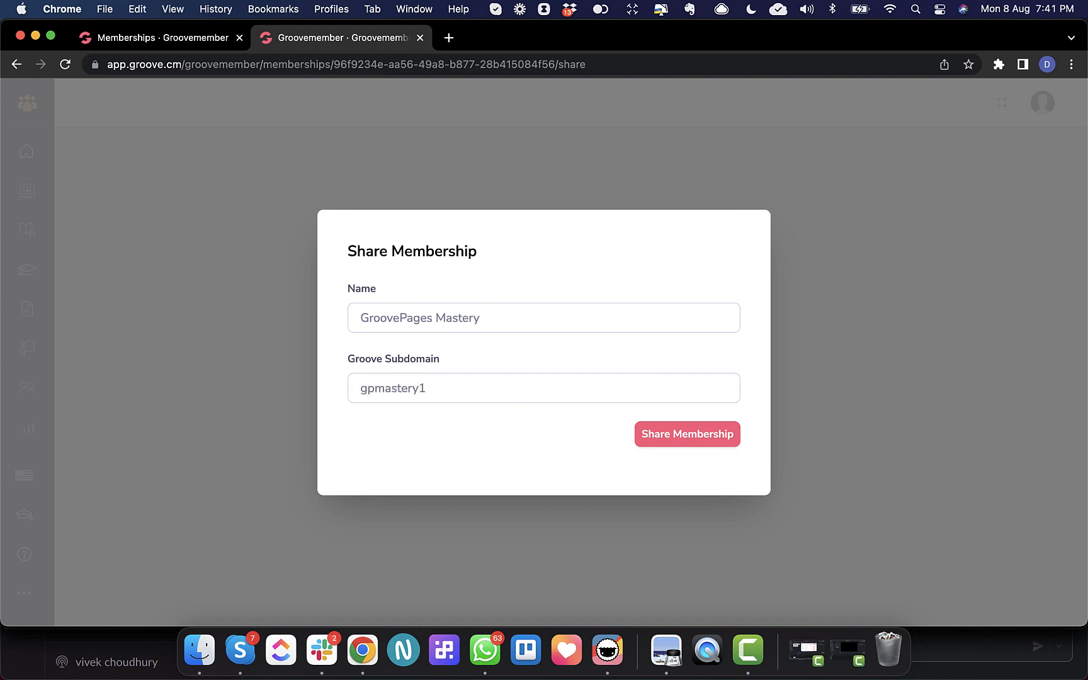
mouse_move(687, 433)
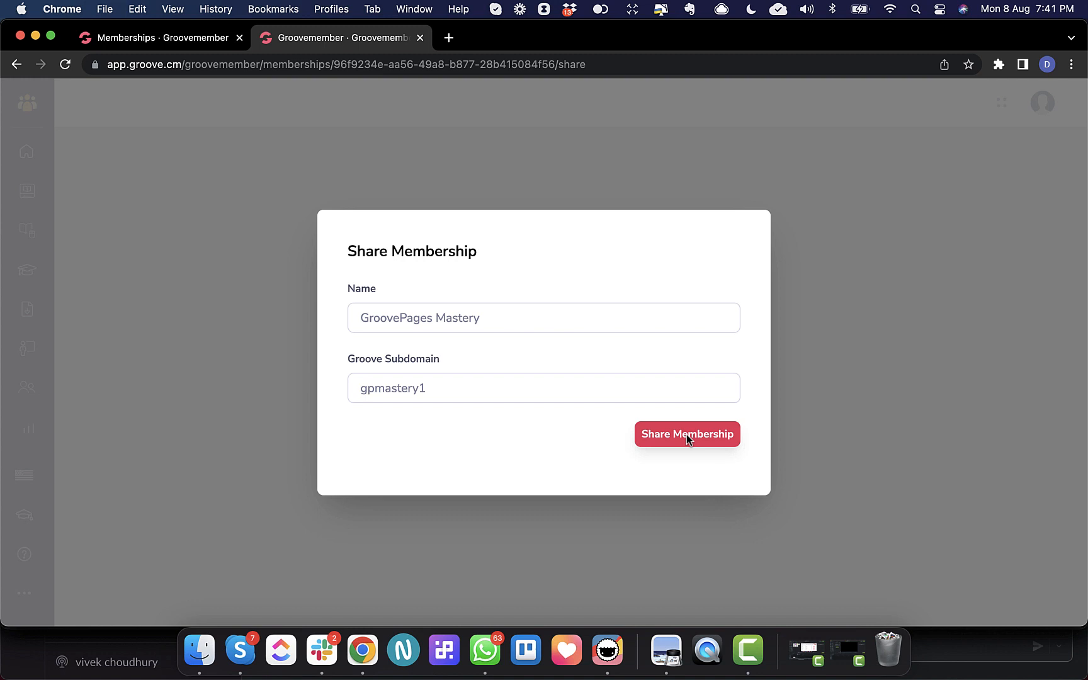
click(687, 433)
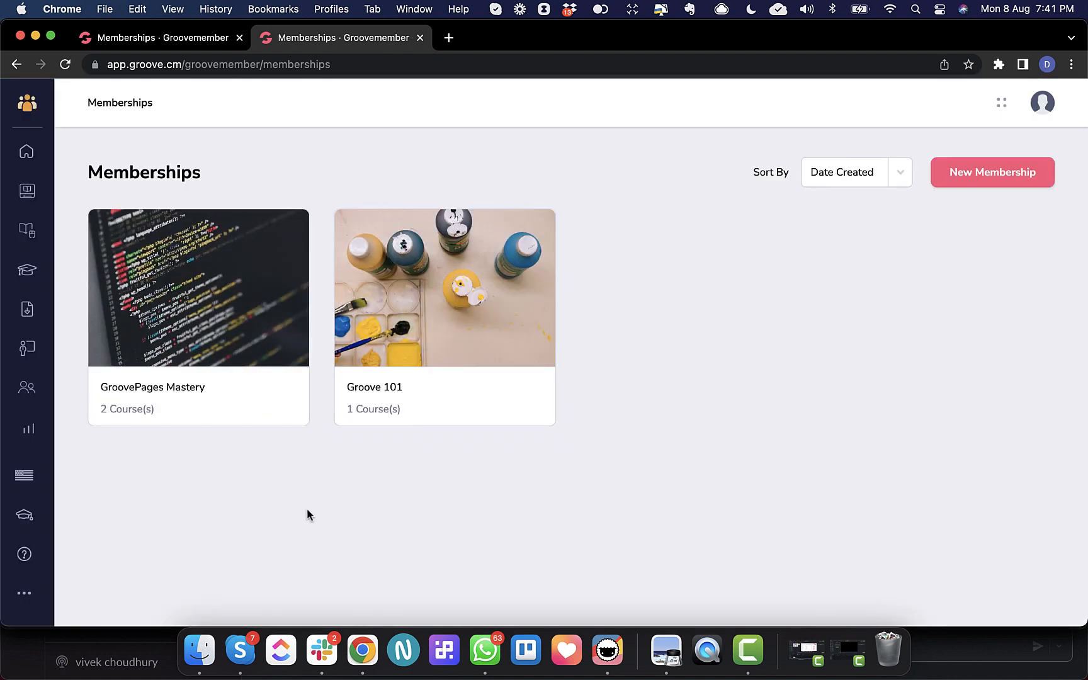
Step: Check the shared membership's two copied courses and start customising its Groovey template
click(198, 287)
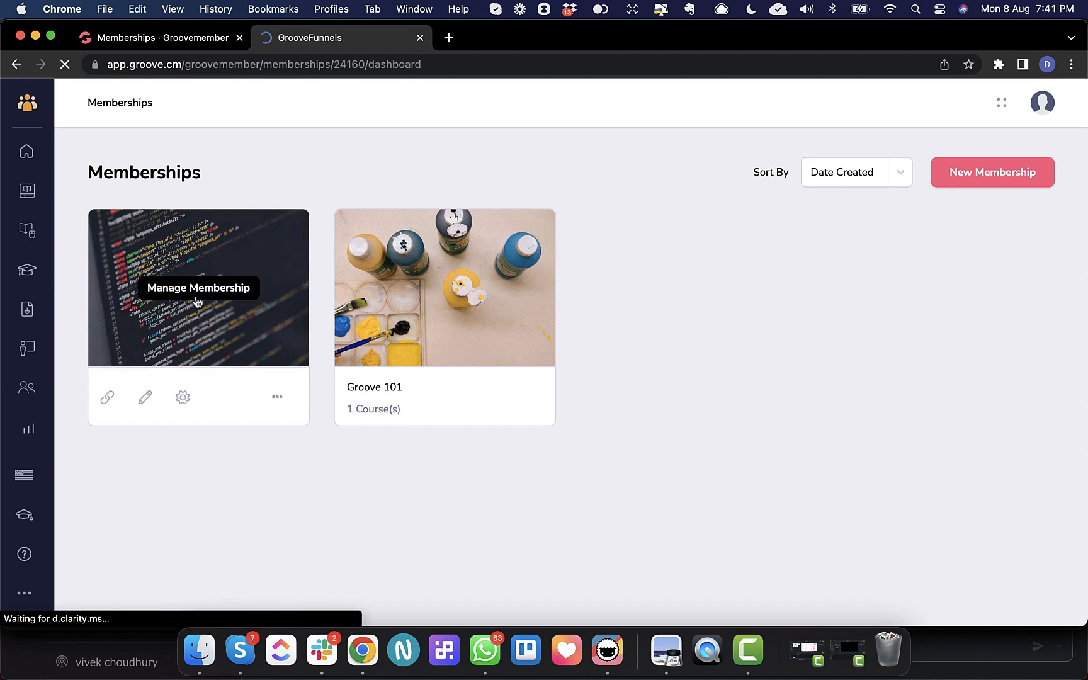
click(197, 287)
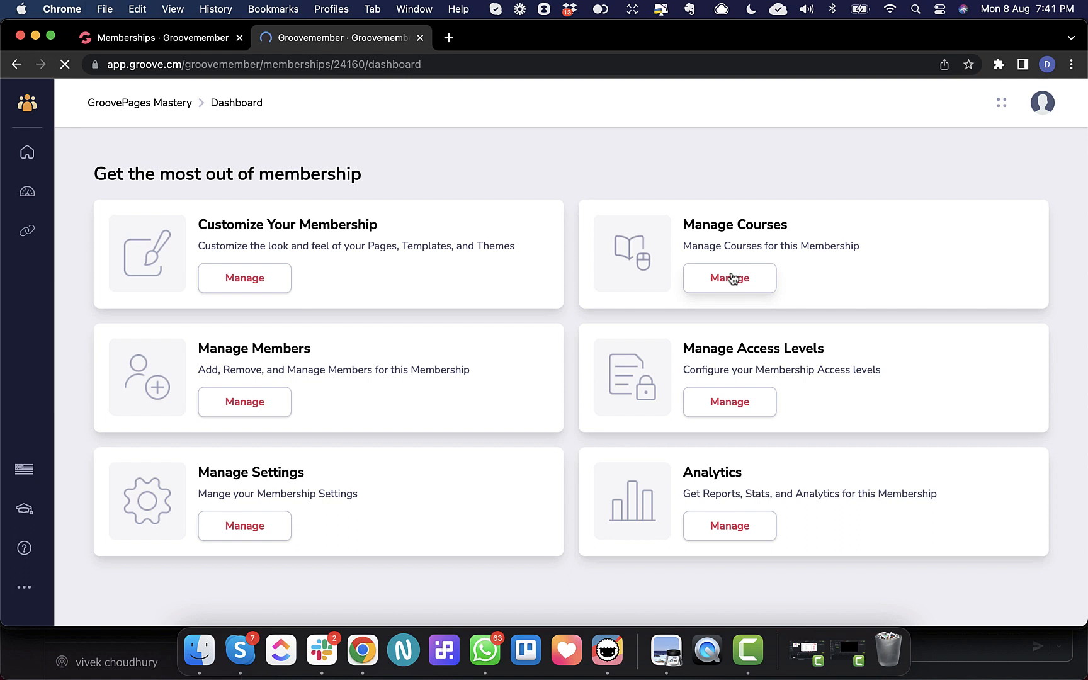
click(729, 277)
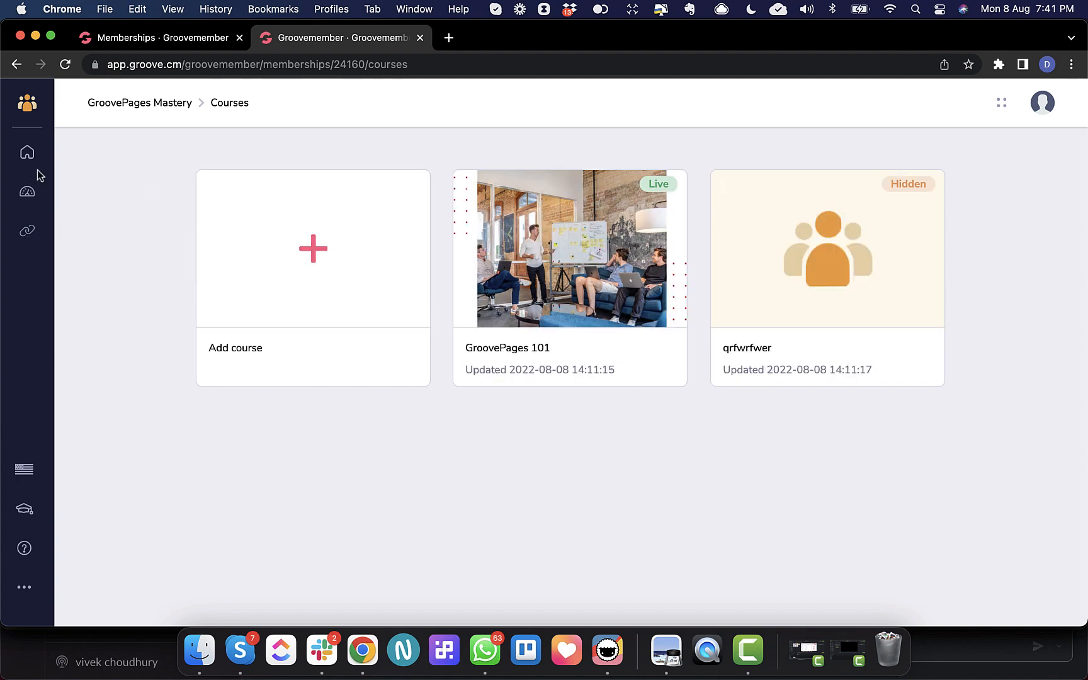
click(27, 192)
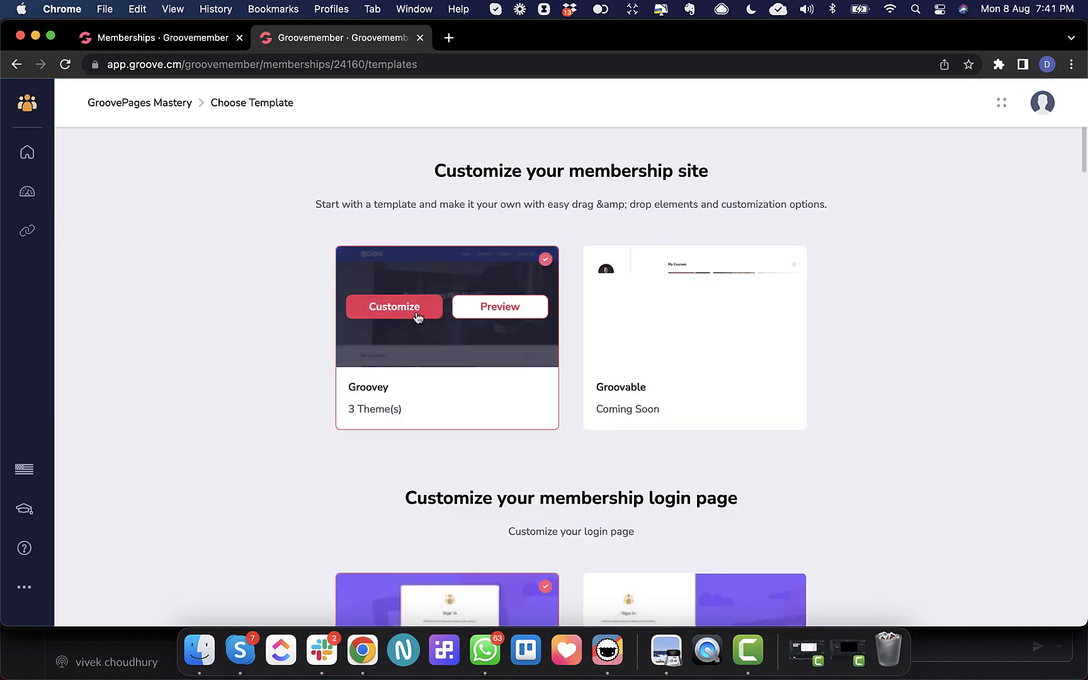
click(393, 306)
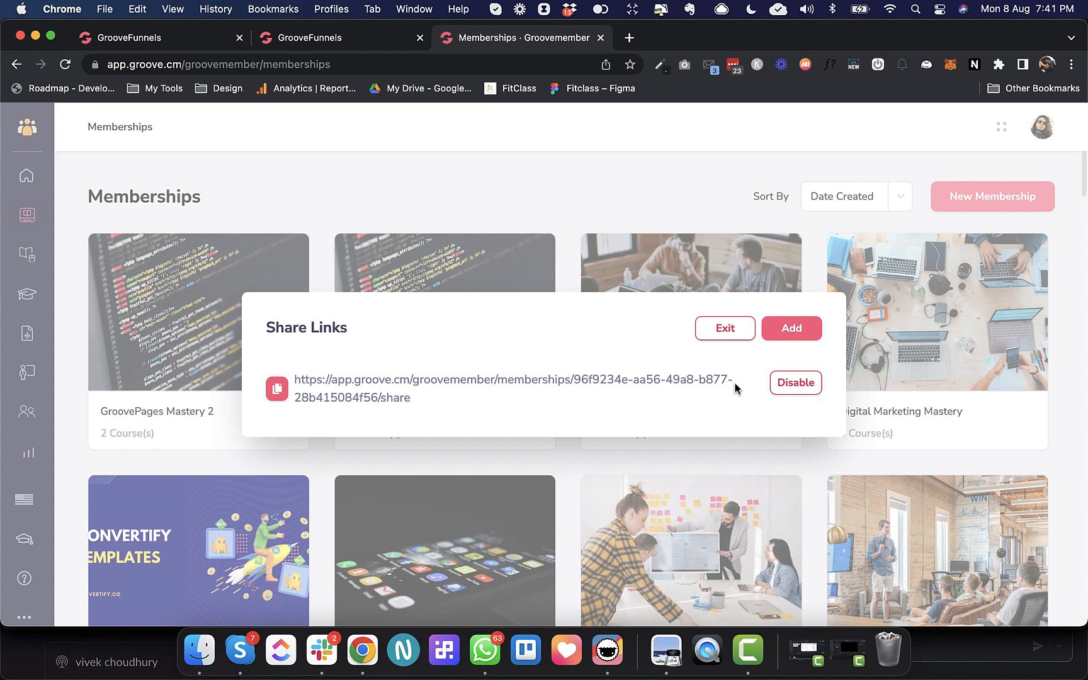
Step: Close Share Links and start cloning GroovePages Mastery 2 from its card menu
click(724, 327)
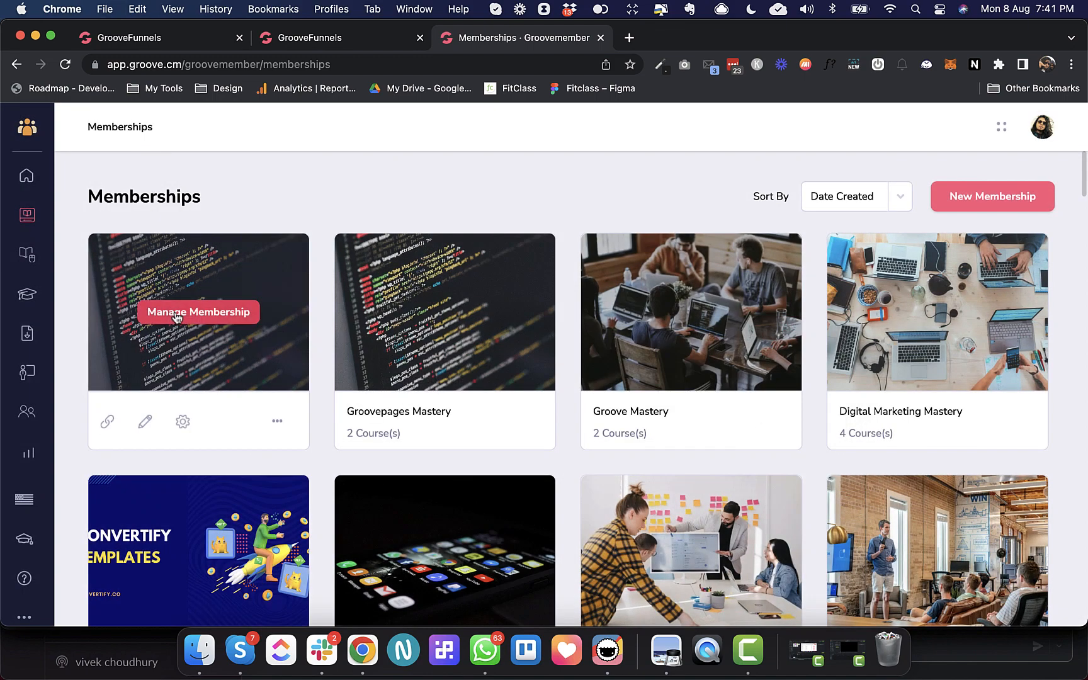
click(198, 311)
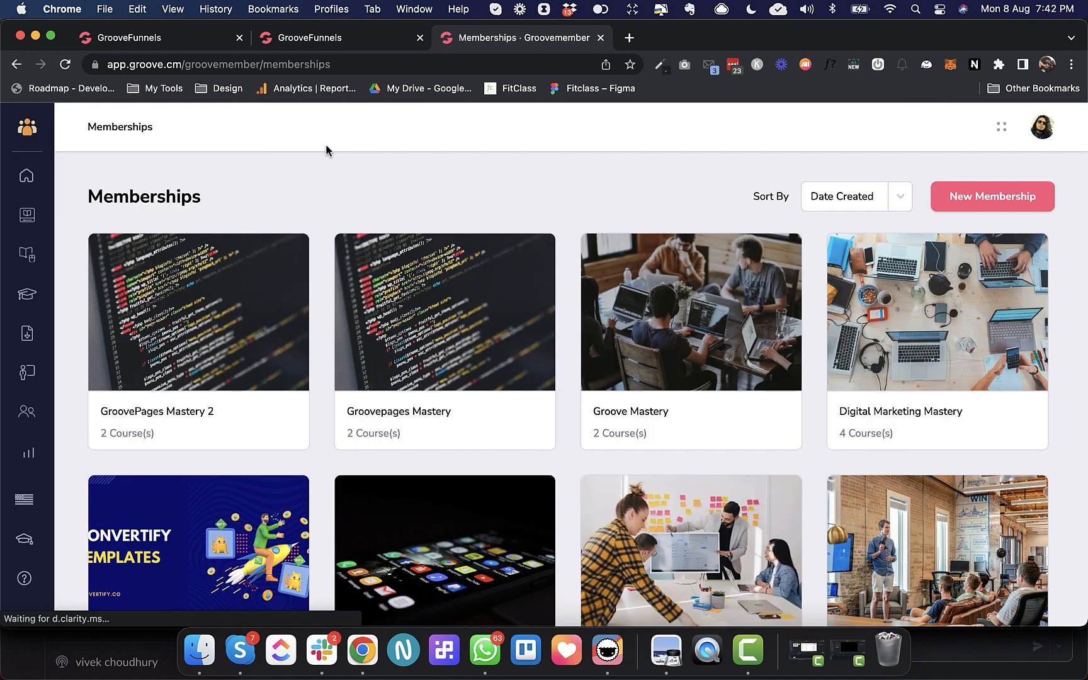
mouse_move(197, 311)
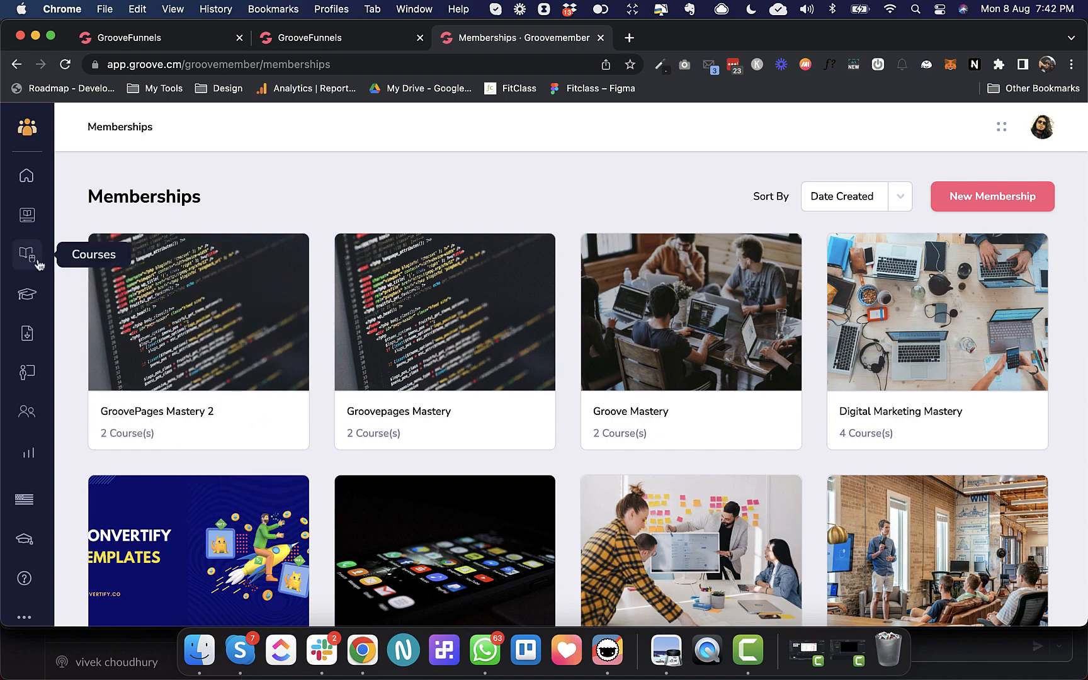
mouse_move(33, 261)
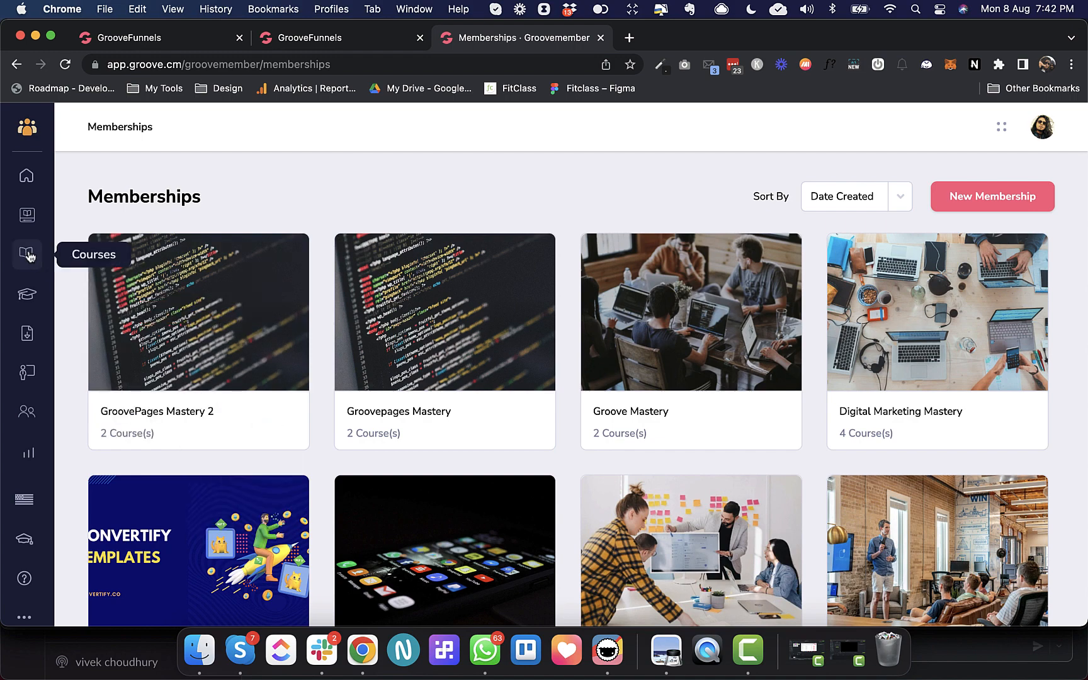
click(275, 421)
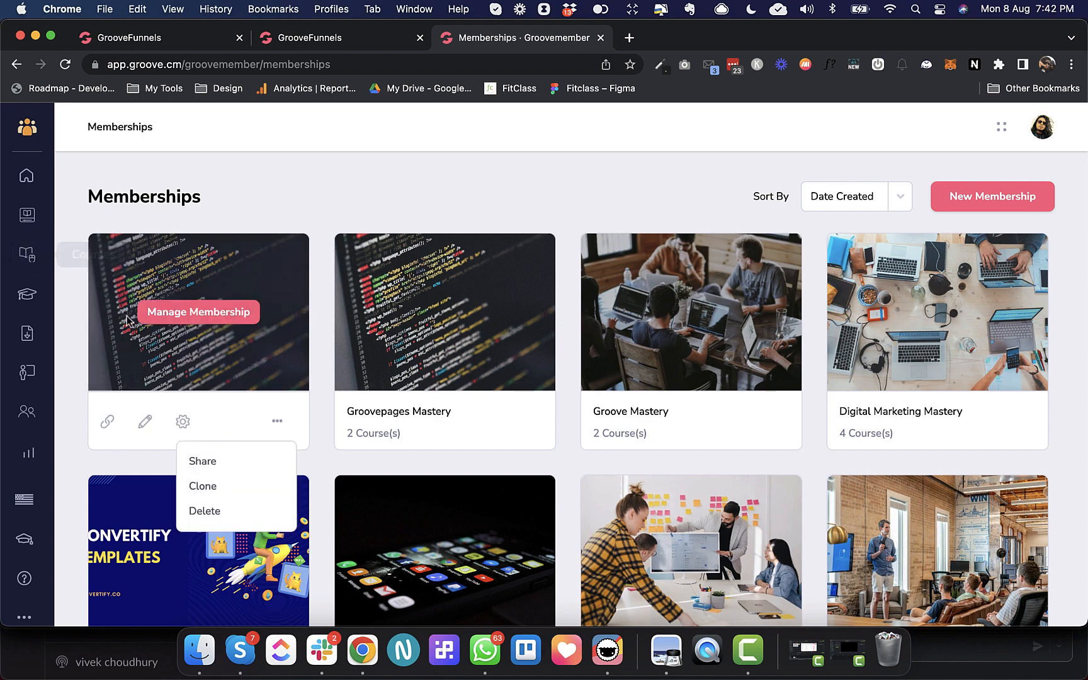
mouse_move(208, 491)
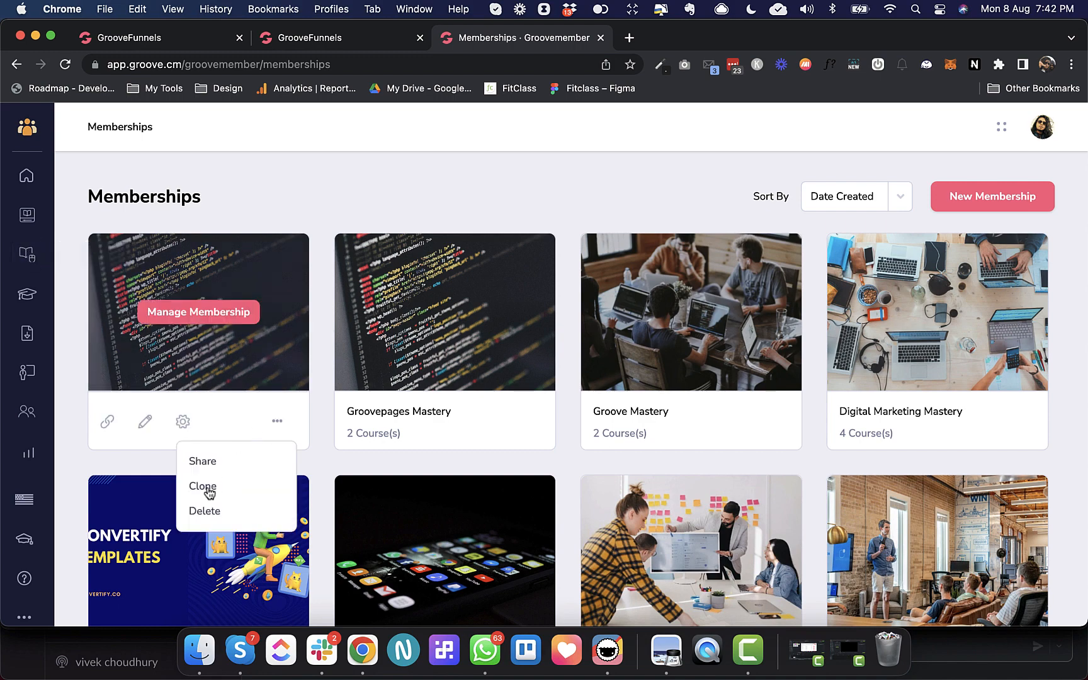
click(202, 486)
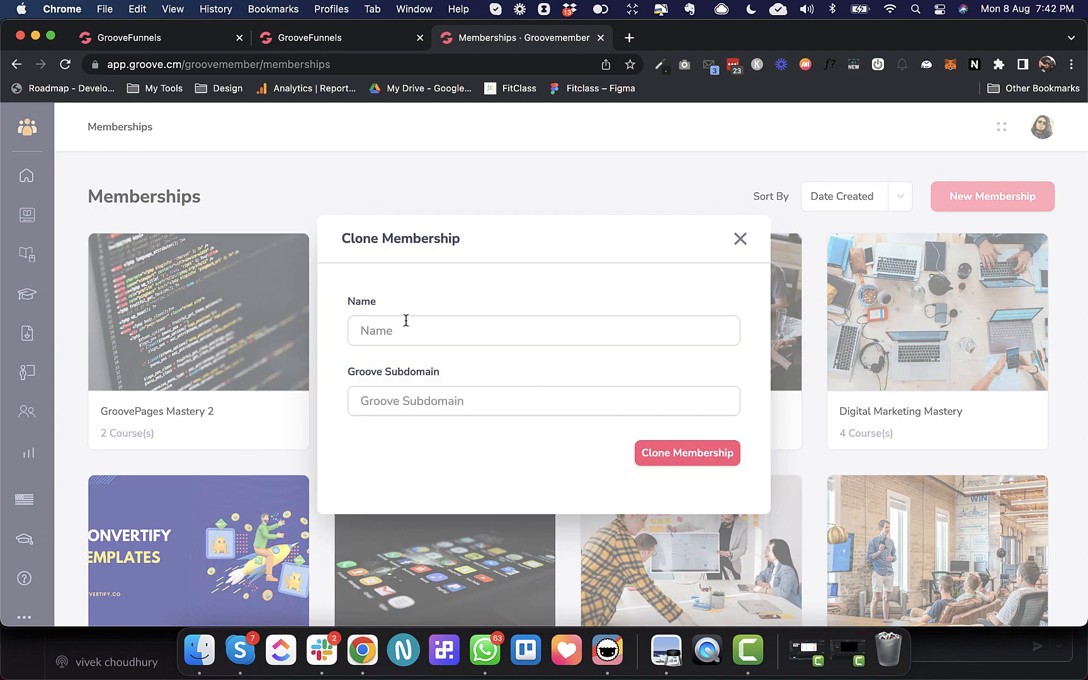
Step: Clone the membership as 'GroovePages Advanced' on subdomain gpadvanced1
text(G)
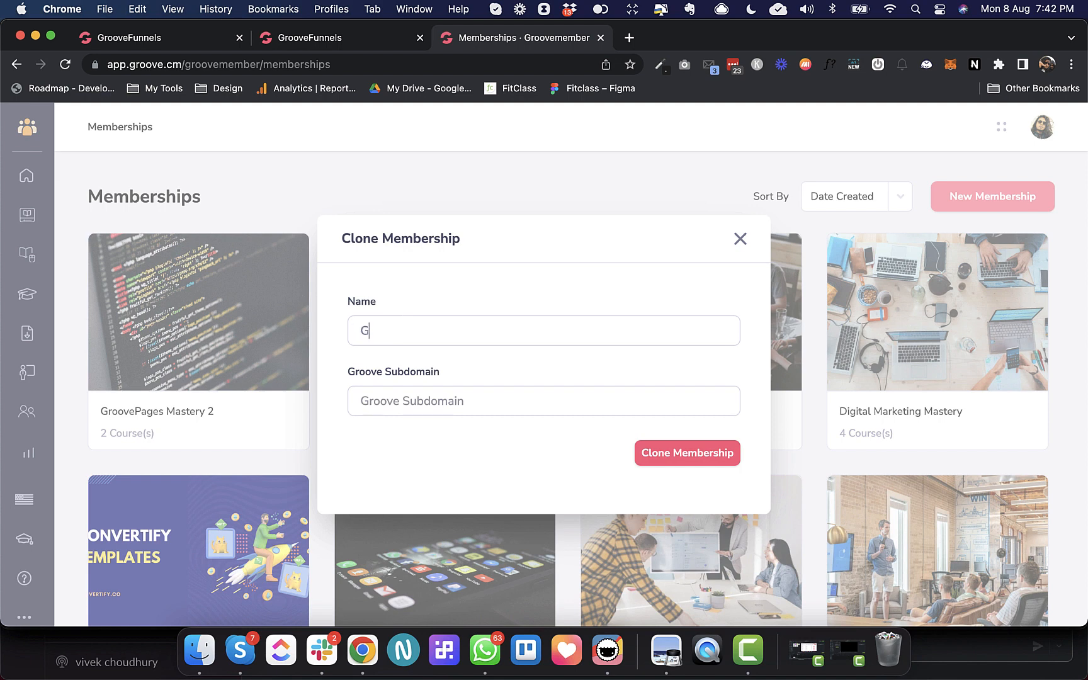
text(roovePages A)
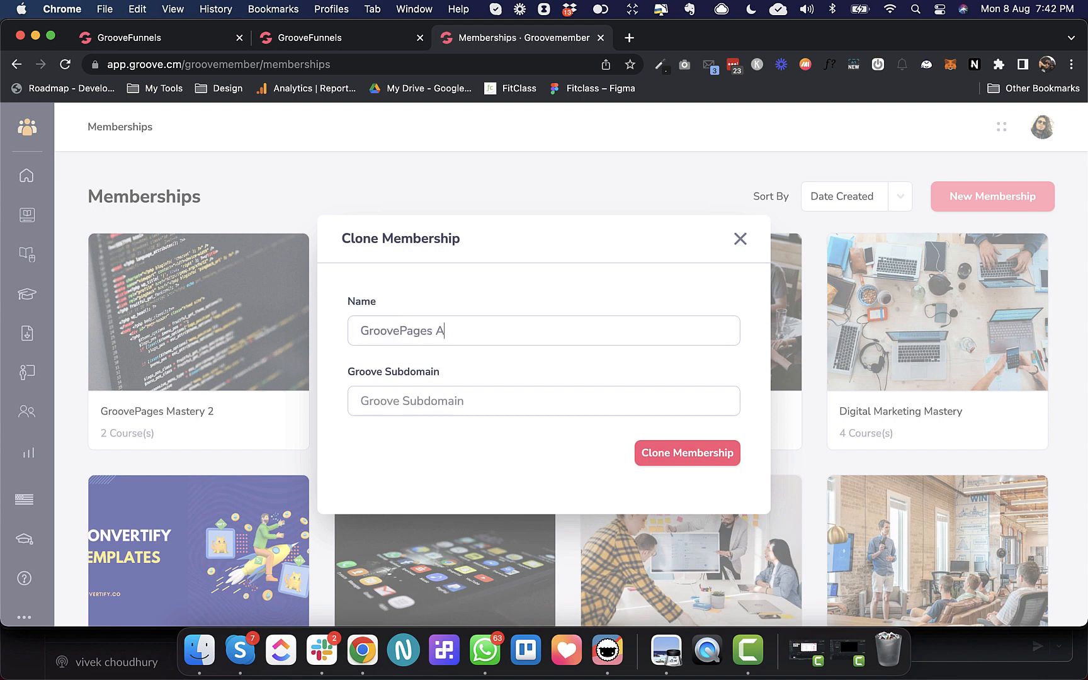
text(dvanced)
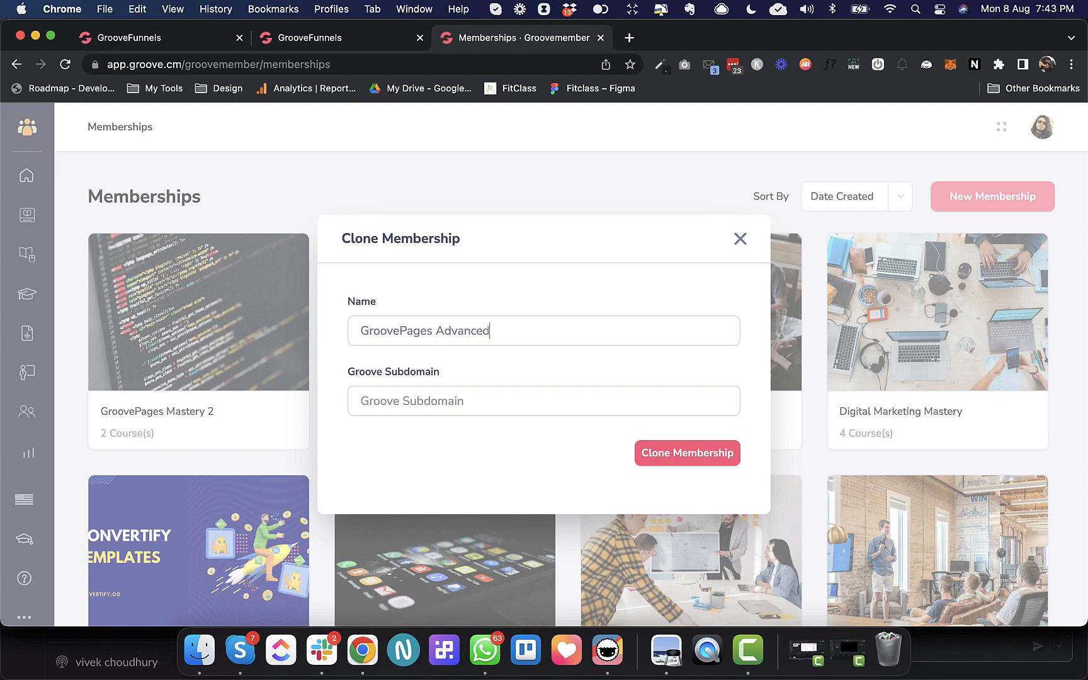
text(gpadvanced1)
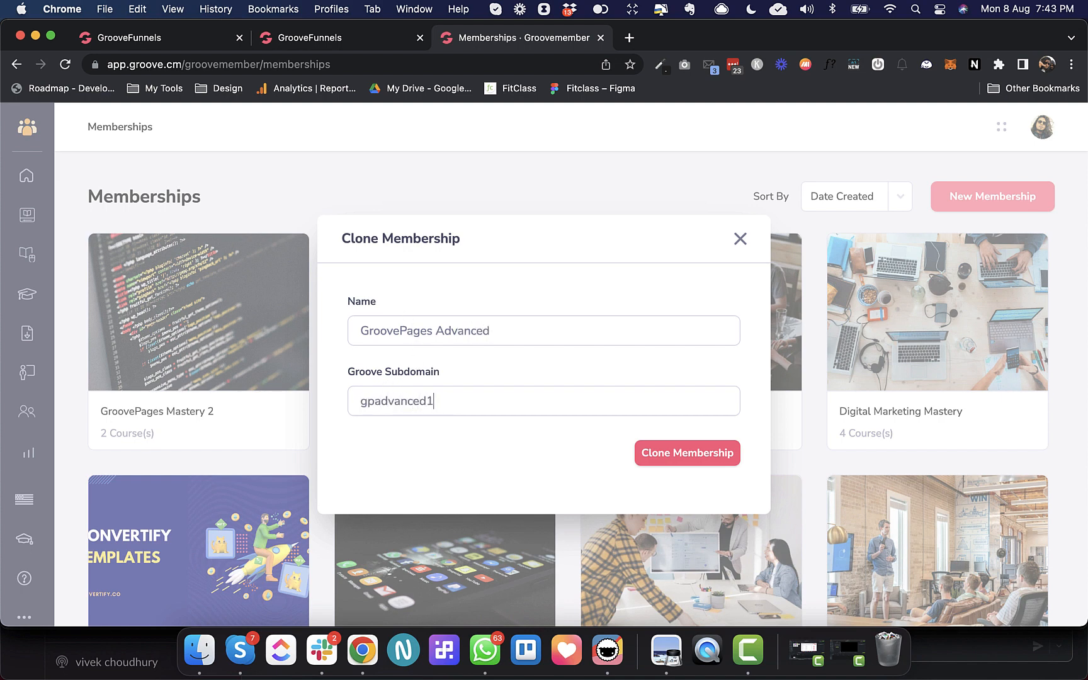
click(686, 452)
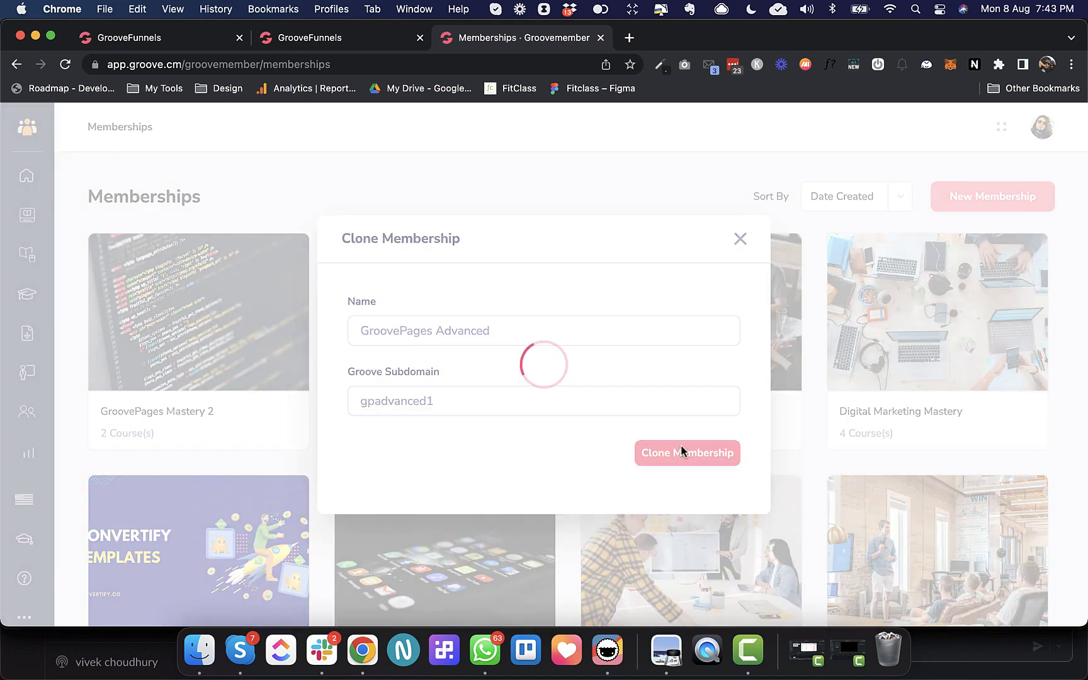
click(686, 452)
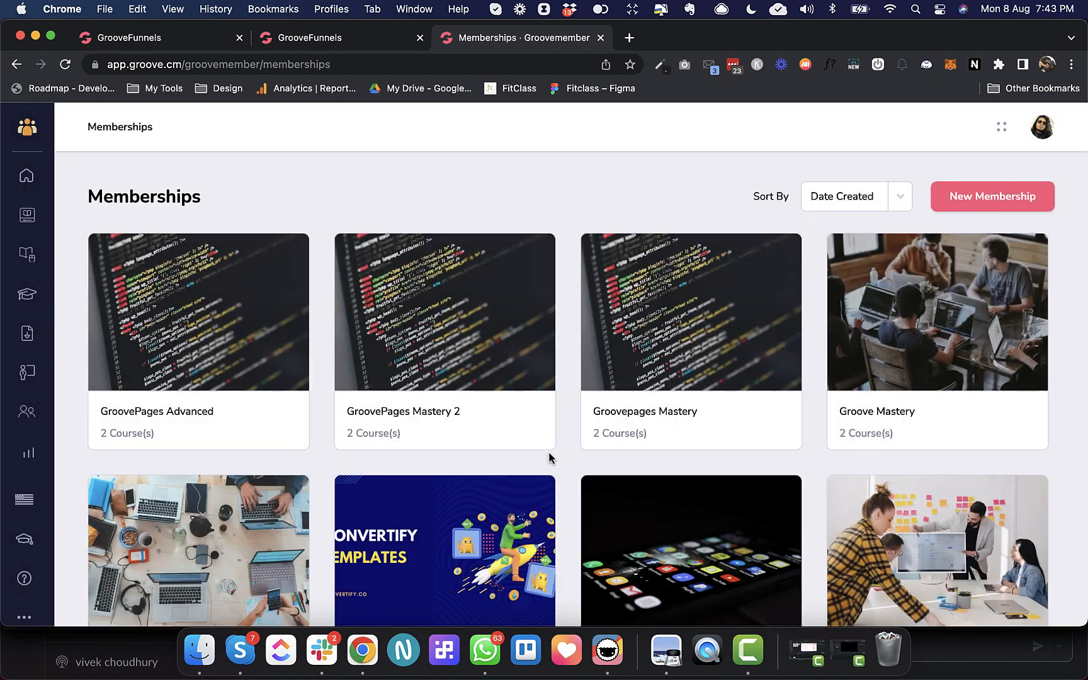
Step: Verify GroovePages Advanced holds GroovePages 101 and qrfwrfwer, then return to its dashboard
click(198, 312)
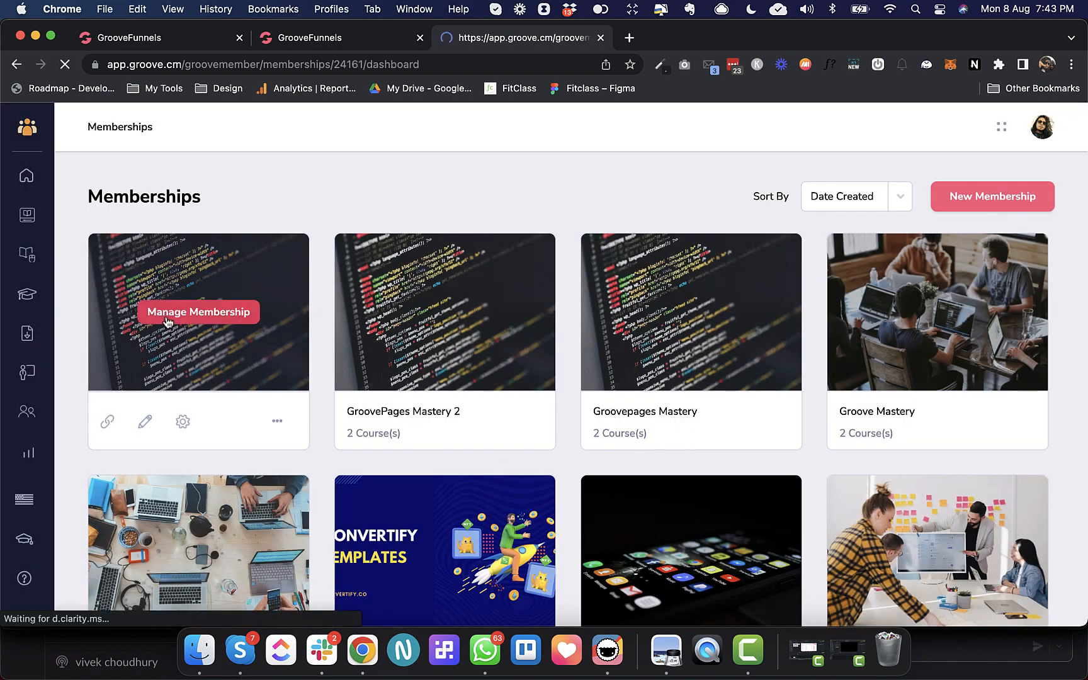
click(197, 311)
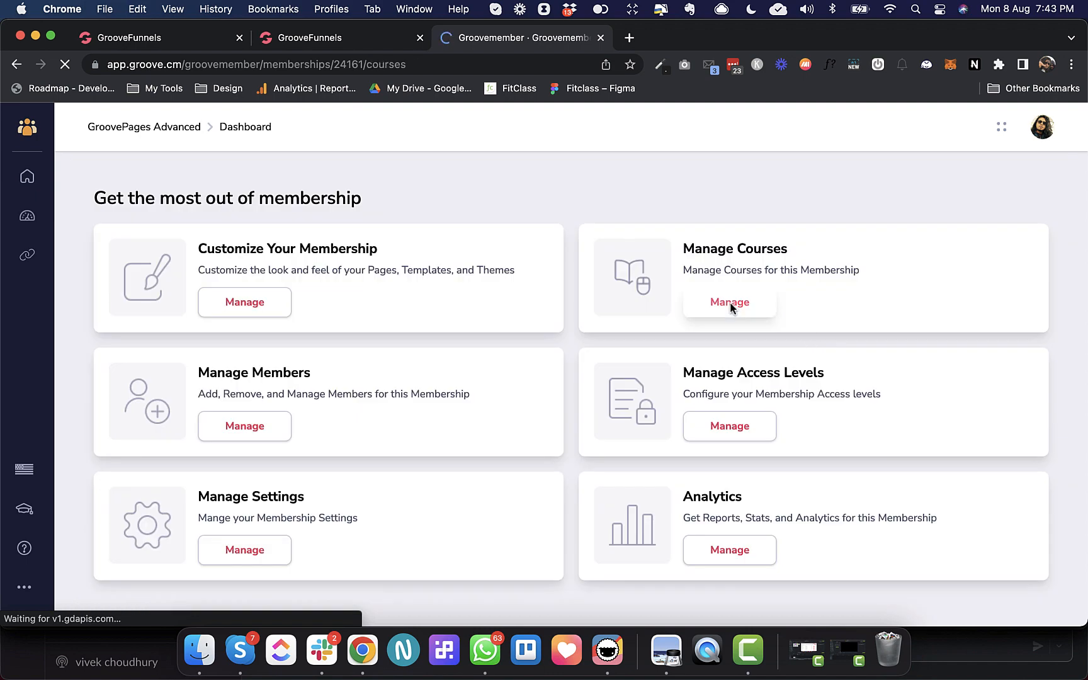
click(729, 302)
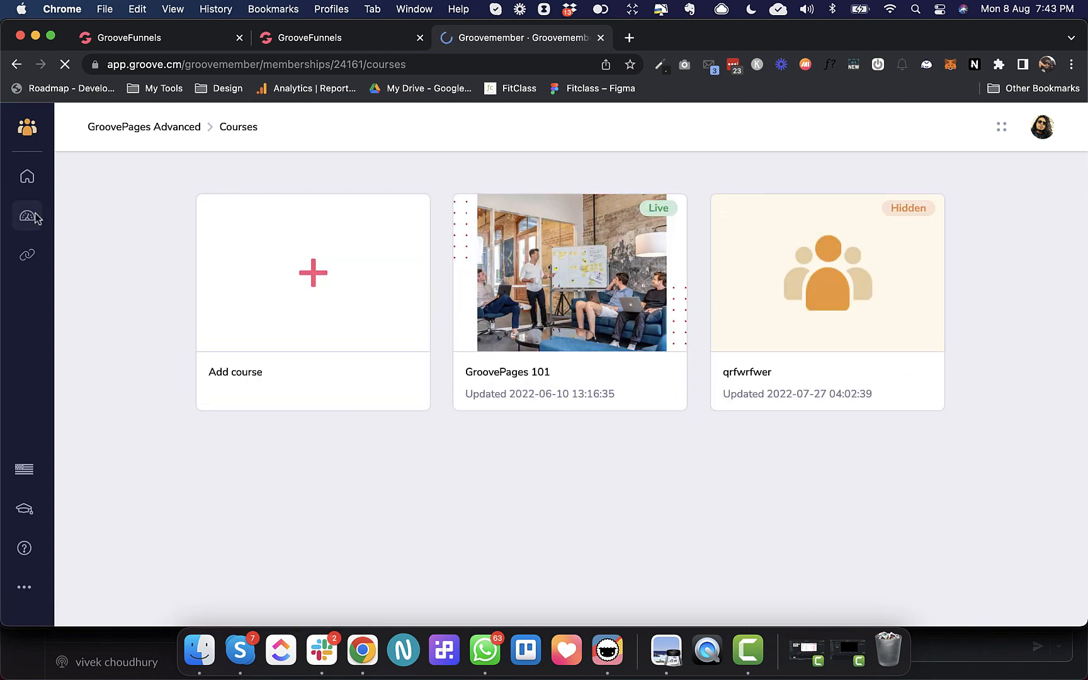
click(26, 215)
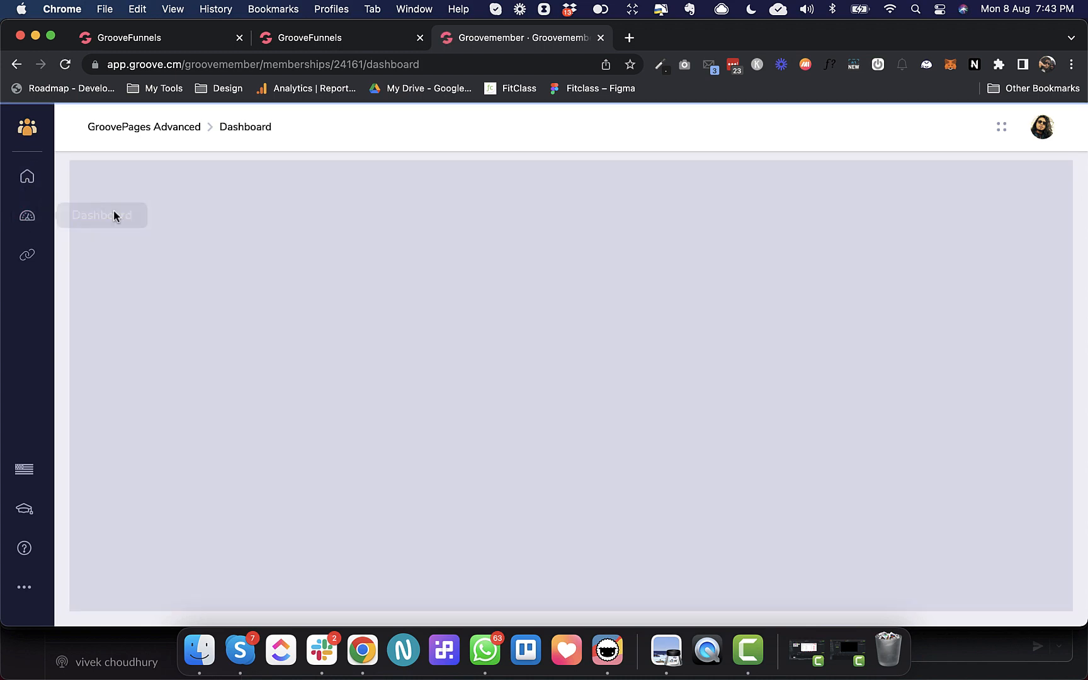